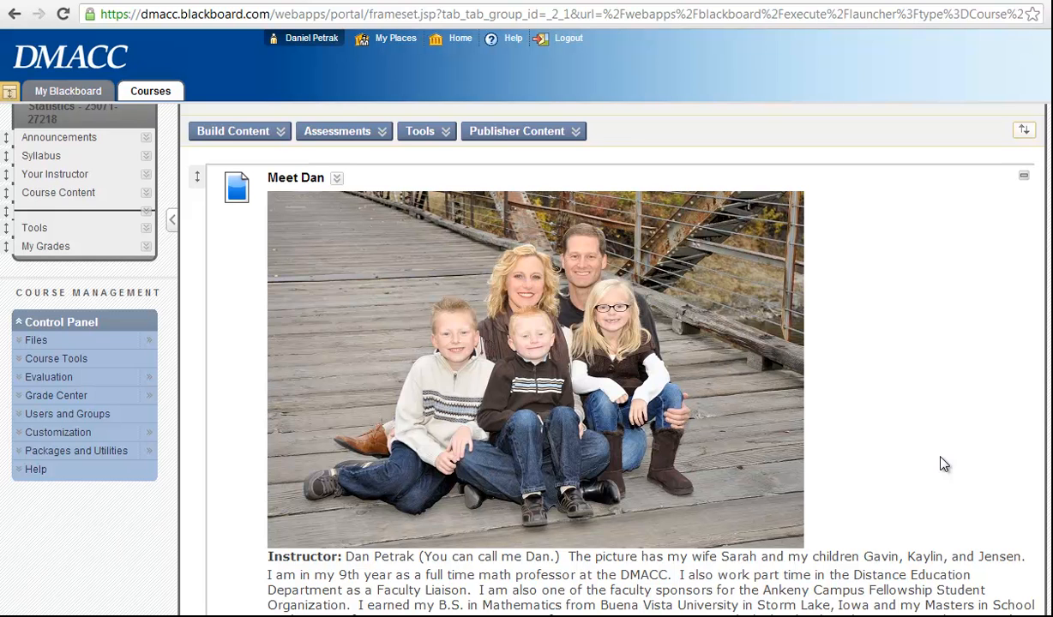
Return from the instructor introduction to the course's Course Content folder list
left_click(58, 192)
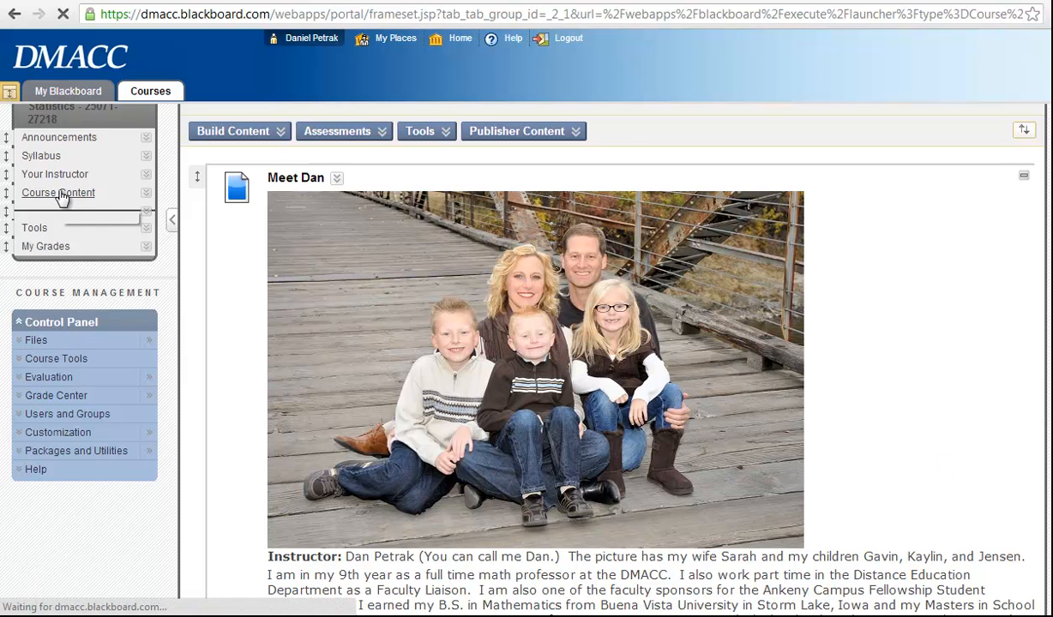
left_click(59, 192)
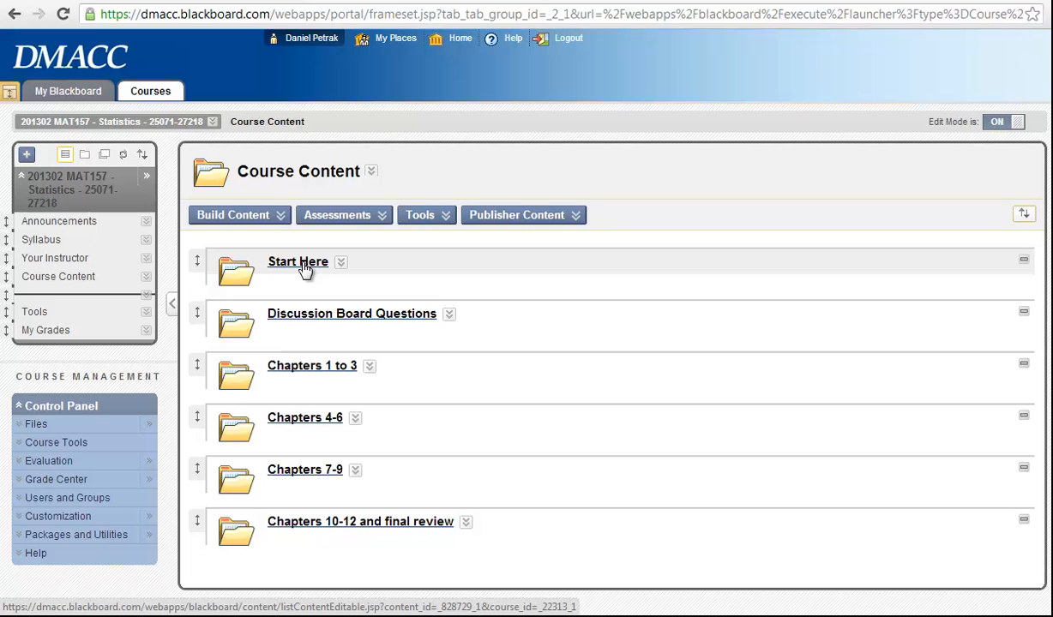
mouse_move(311, 268)
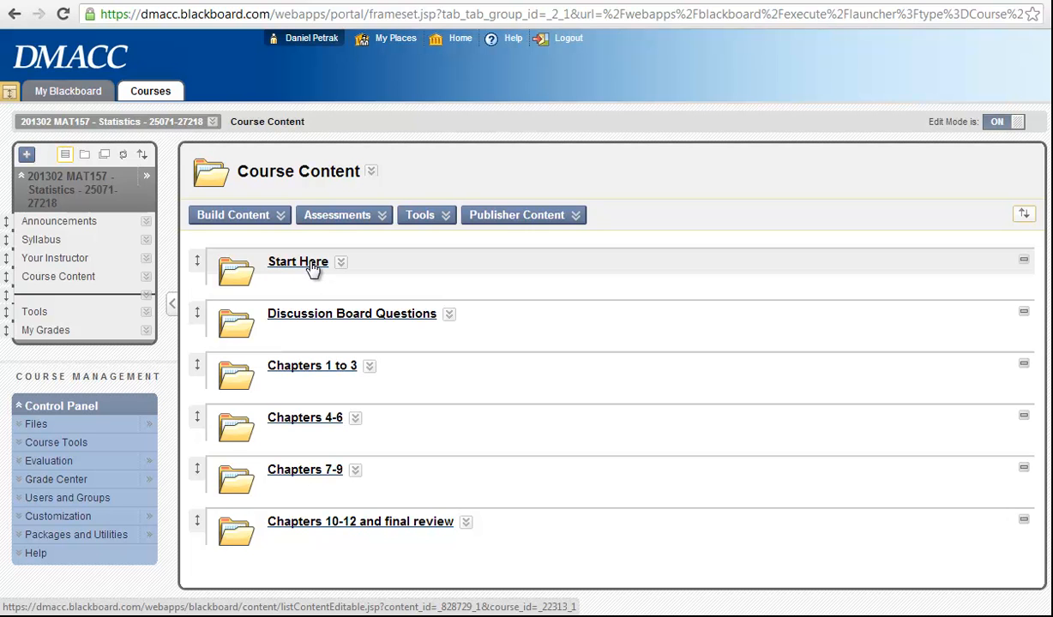
mouse_move(317, 276)
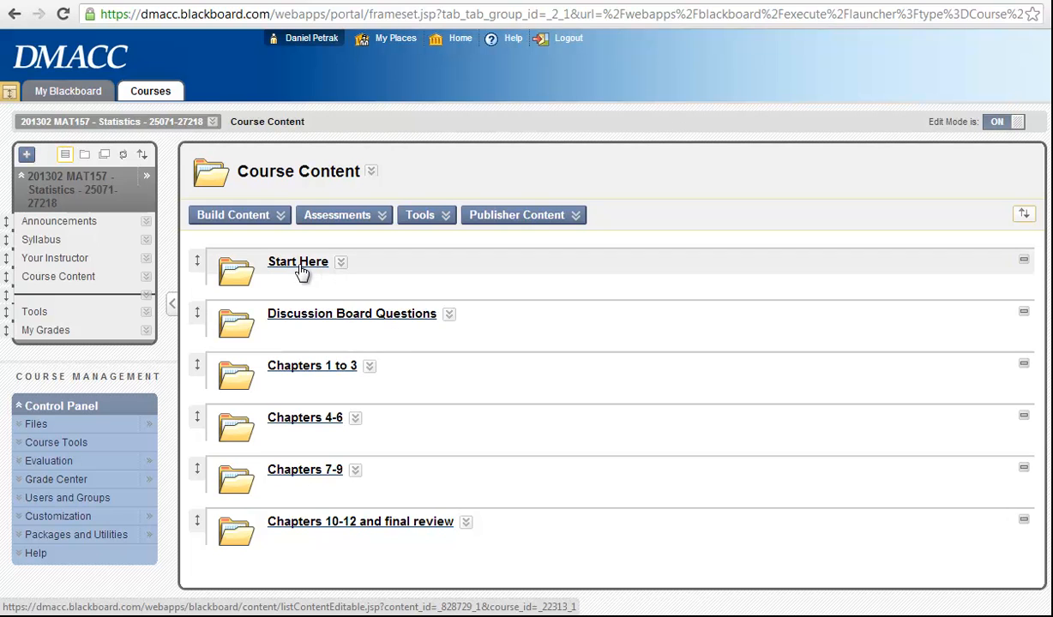
mouse_move(301, 273)
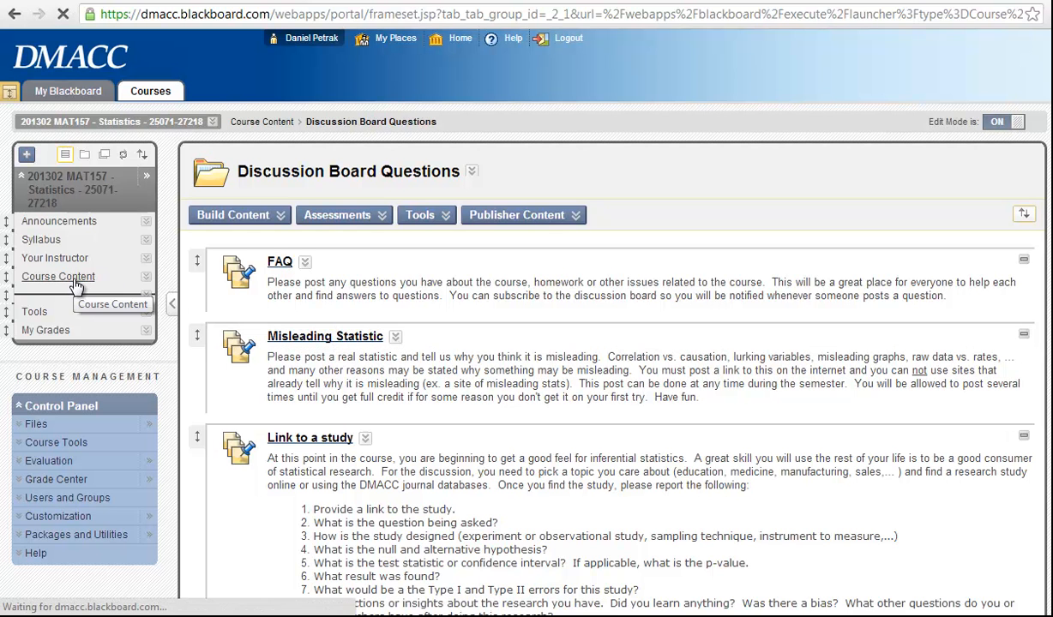
Go to Course Content, then into Chapters 1 to 3 and its Other Resources folder
left_click(59, 276)
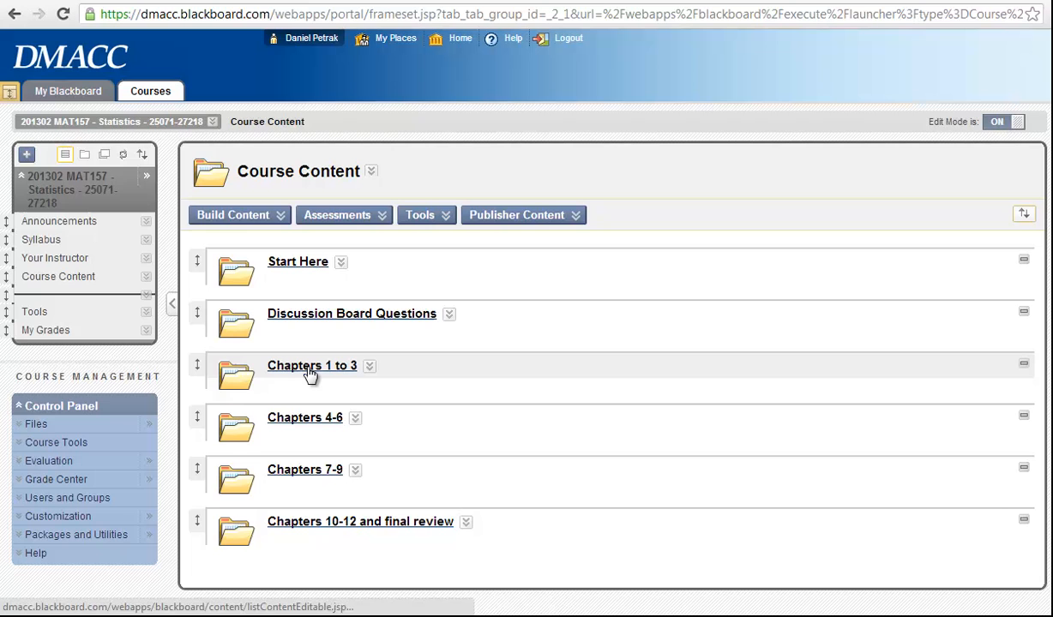
left_click(312, 365)
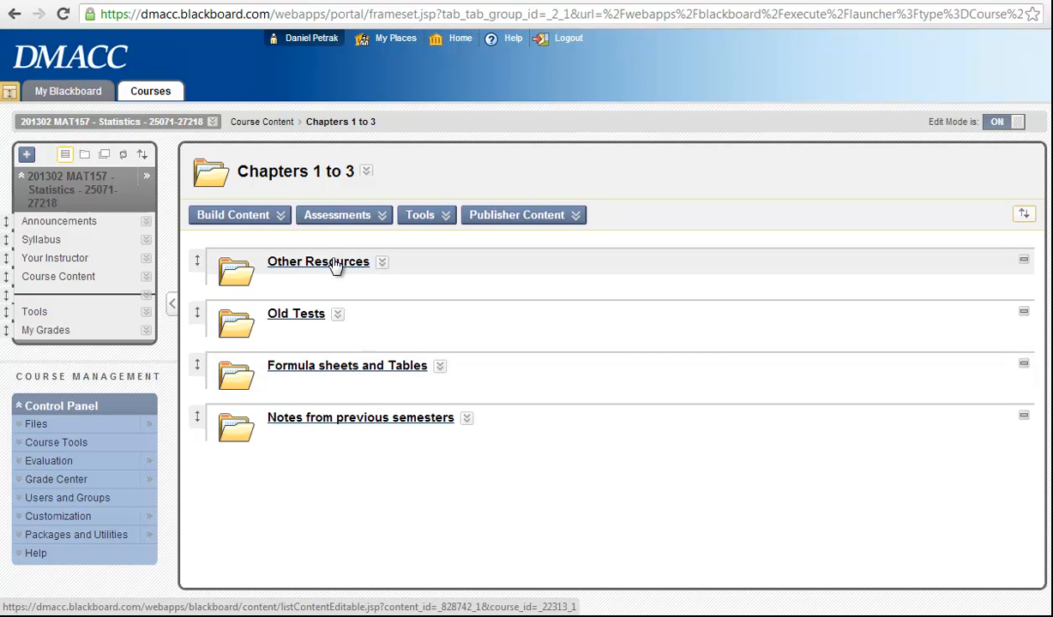
left_click(319, 260)
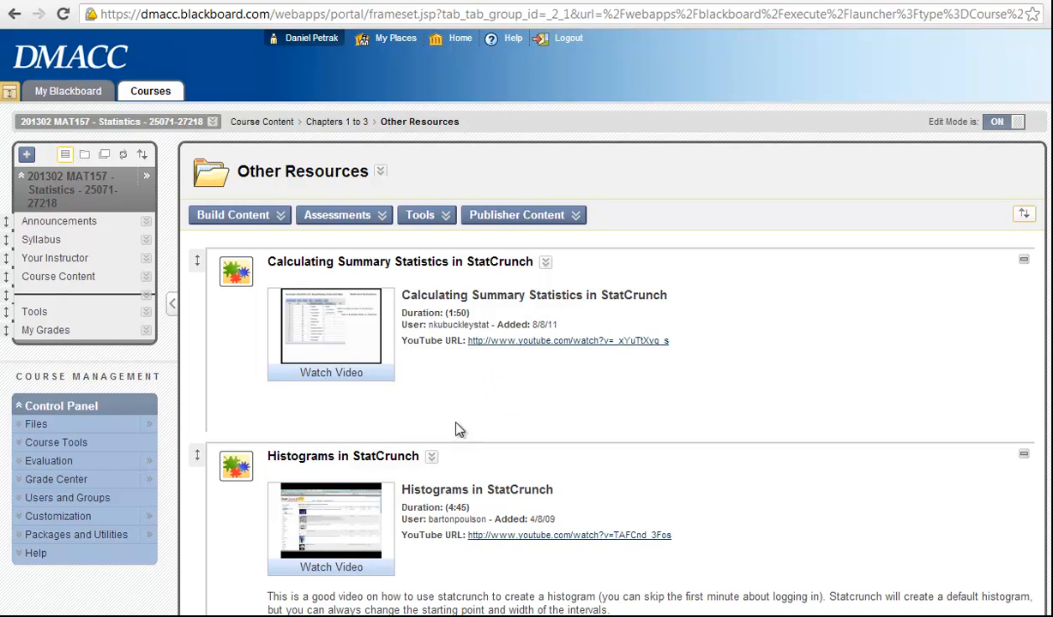
mouse_move(557, 301)
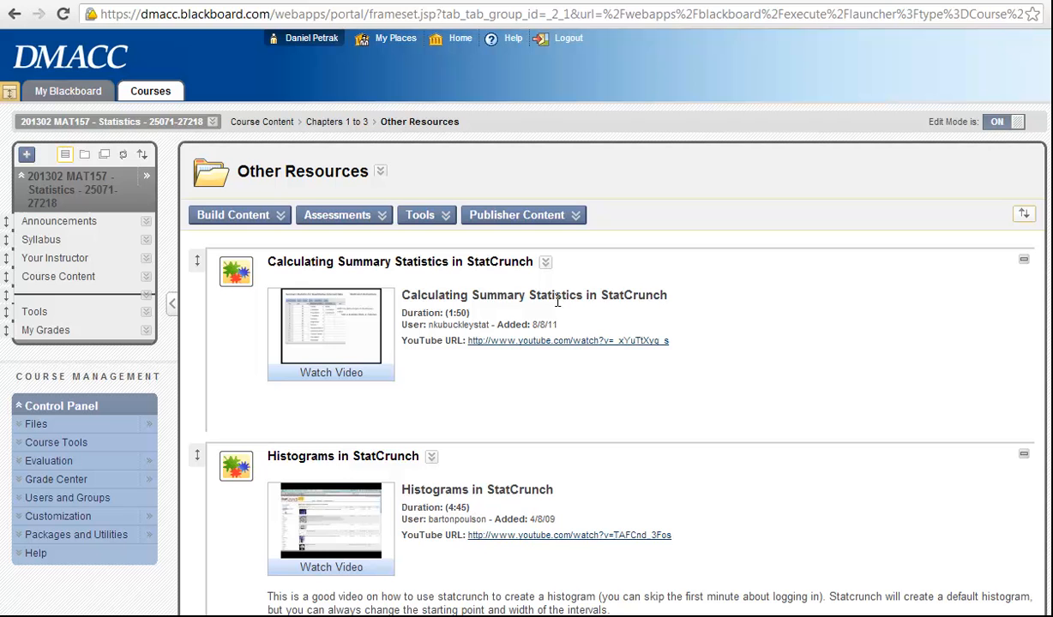
mouse_move(429, 384)
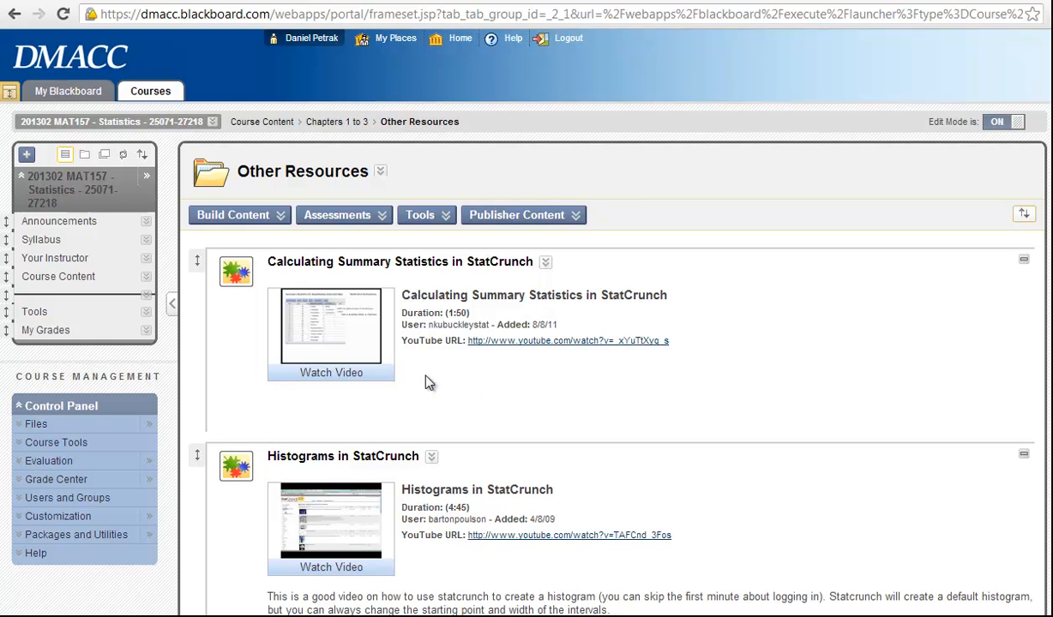
Scroll through the statistics video items listed in Other Resources
scroll("down", 3)
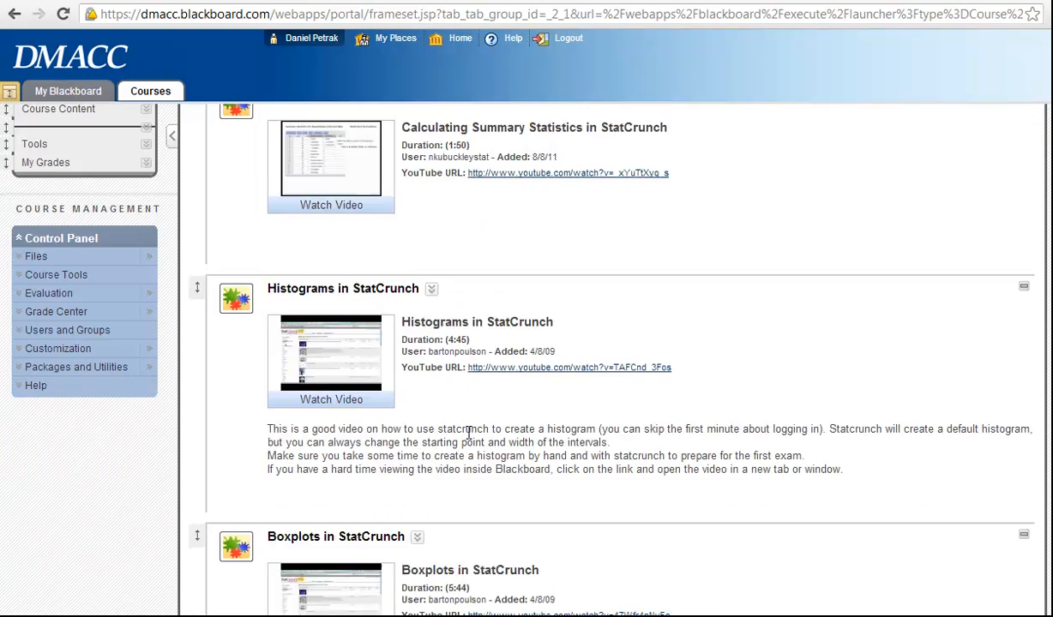
scroll("down", 3)
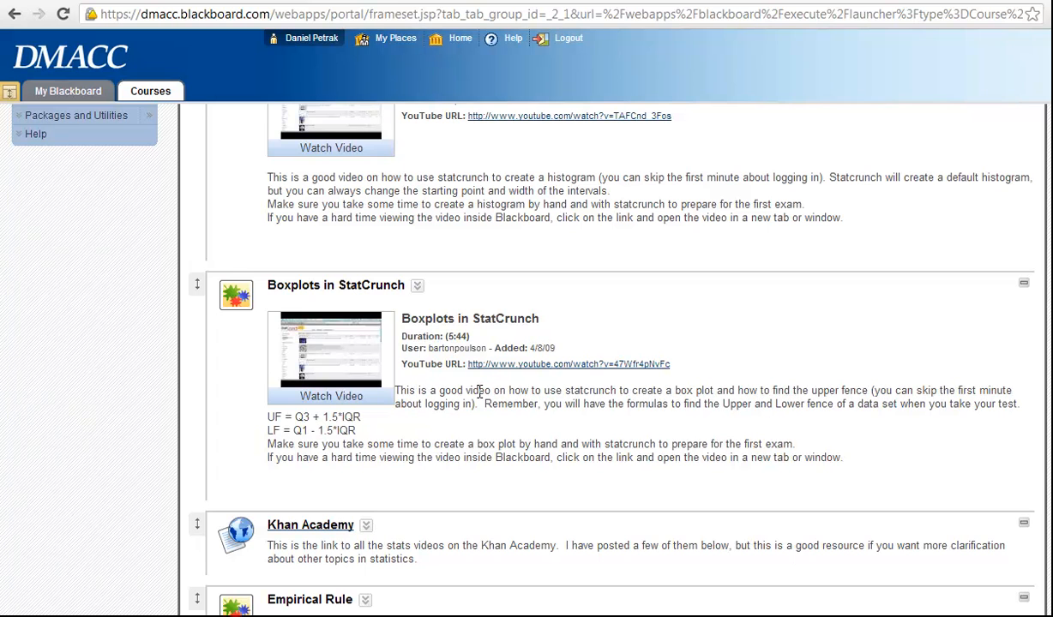
scroll("down", 3)
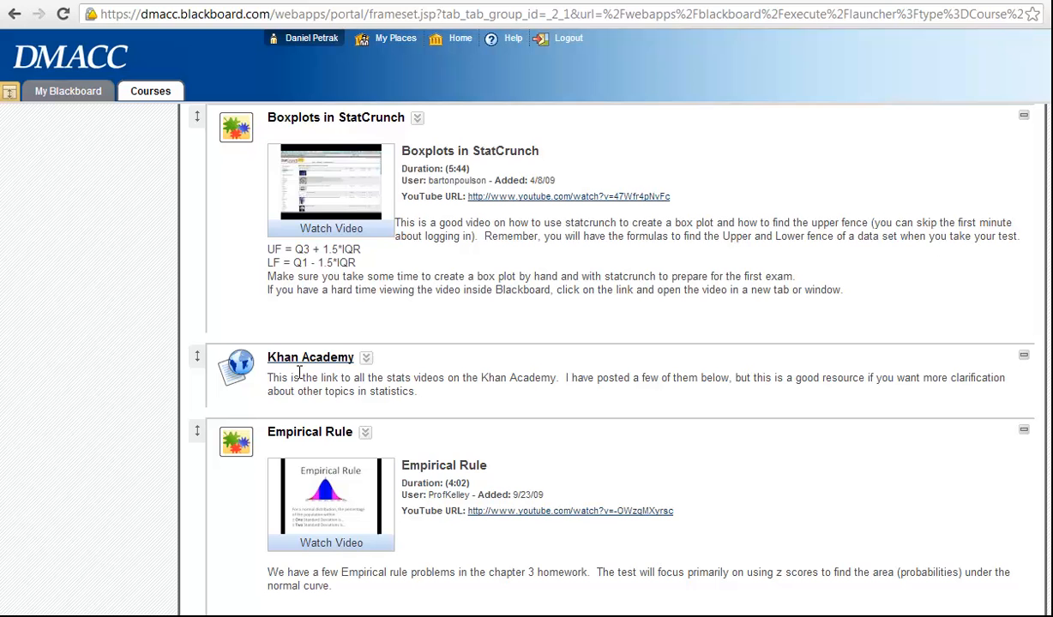
mouse_move(488, 418)
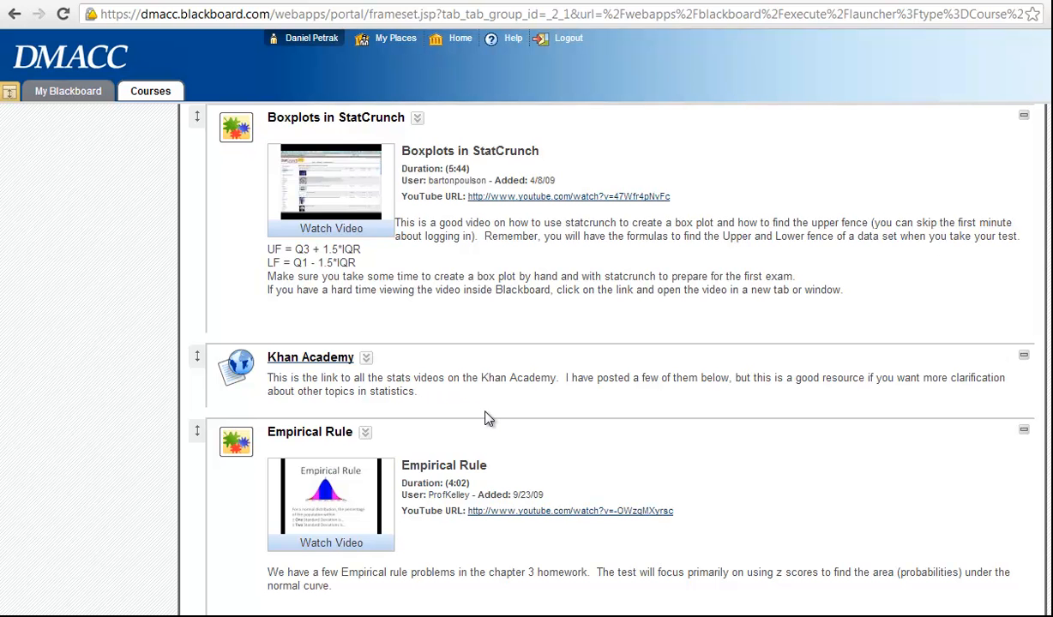
scroll("down", 3)
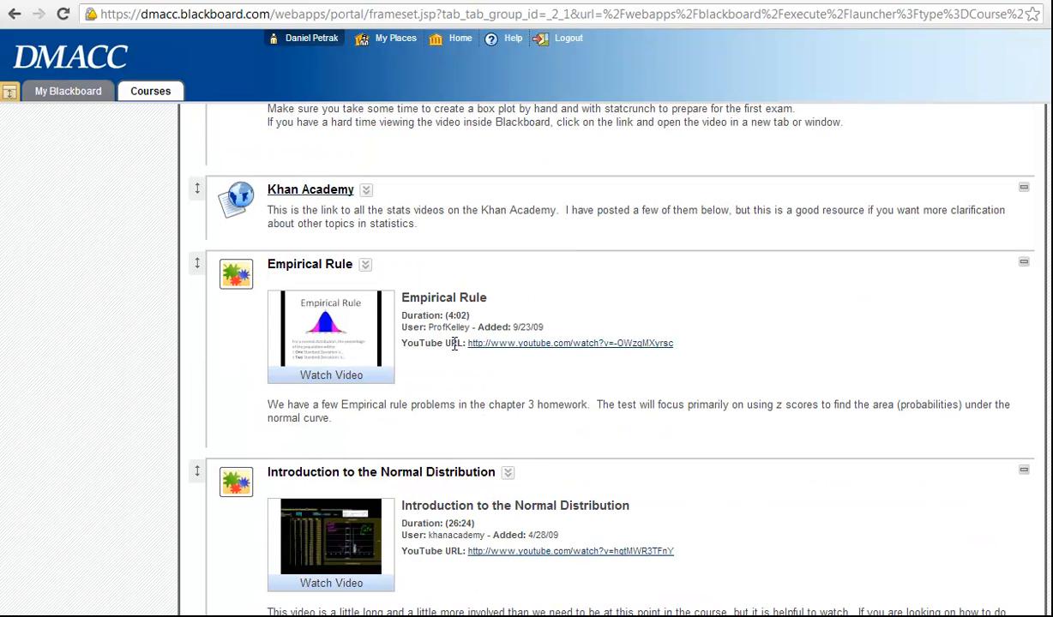
scroll("down", 3)
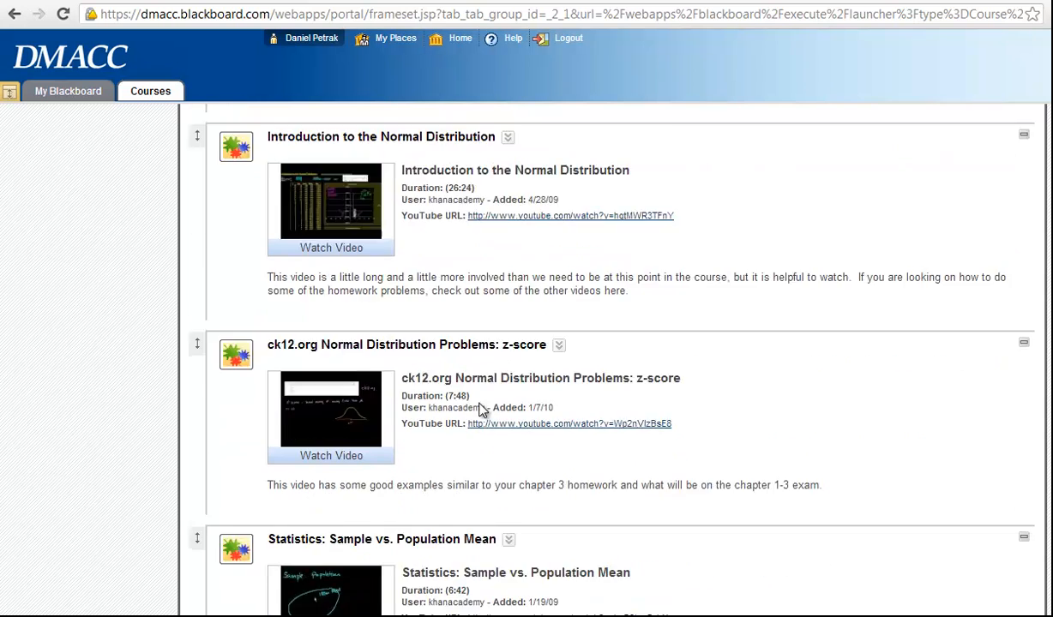
scroll("down", 3)
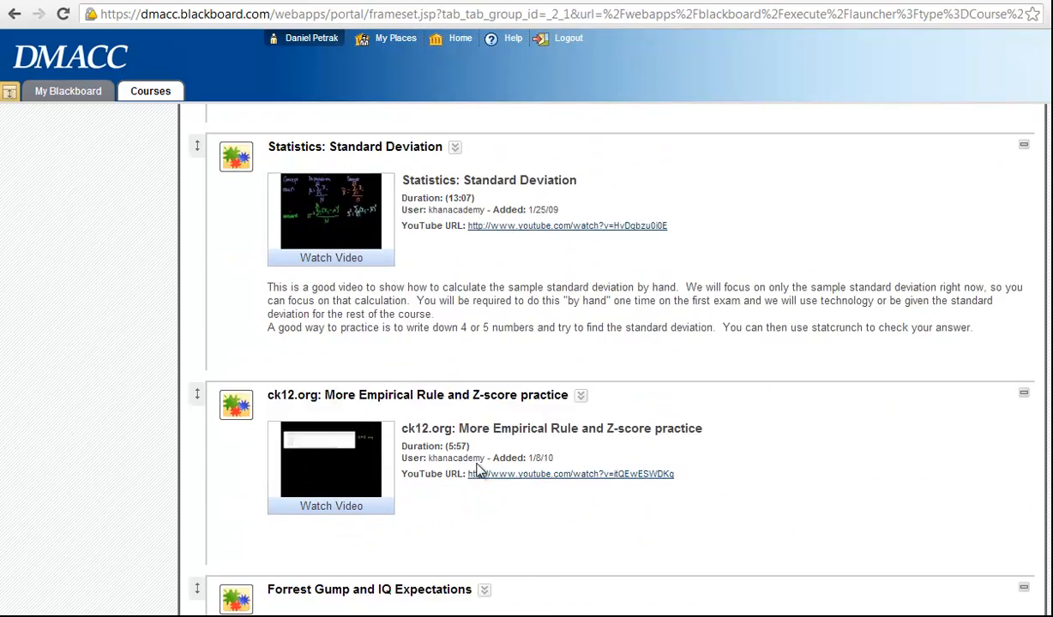
scroll("down", 3)
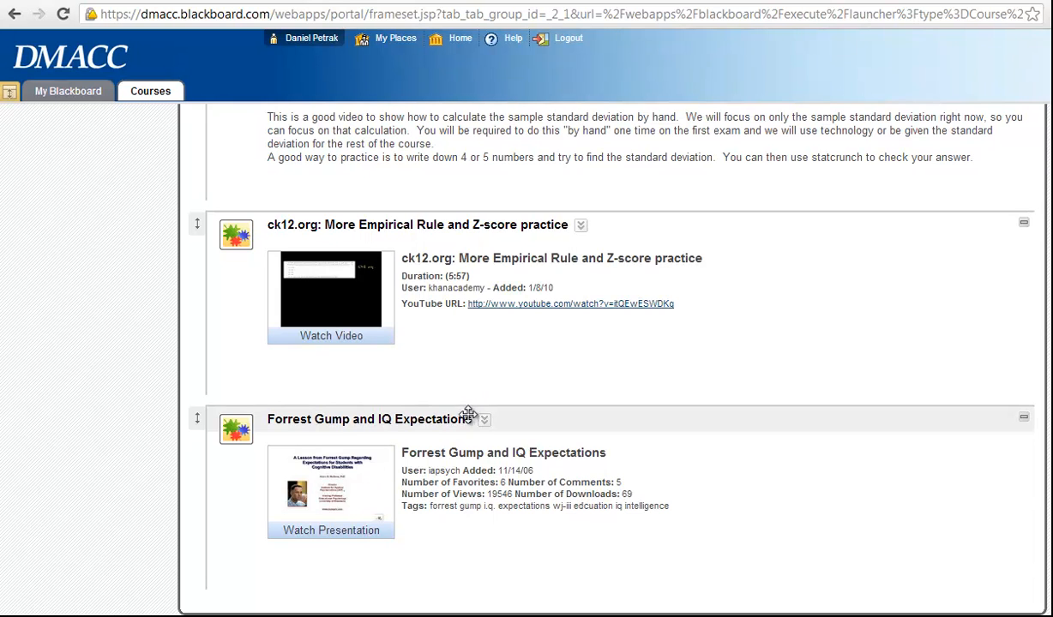
mouse_move(429, 542)
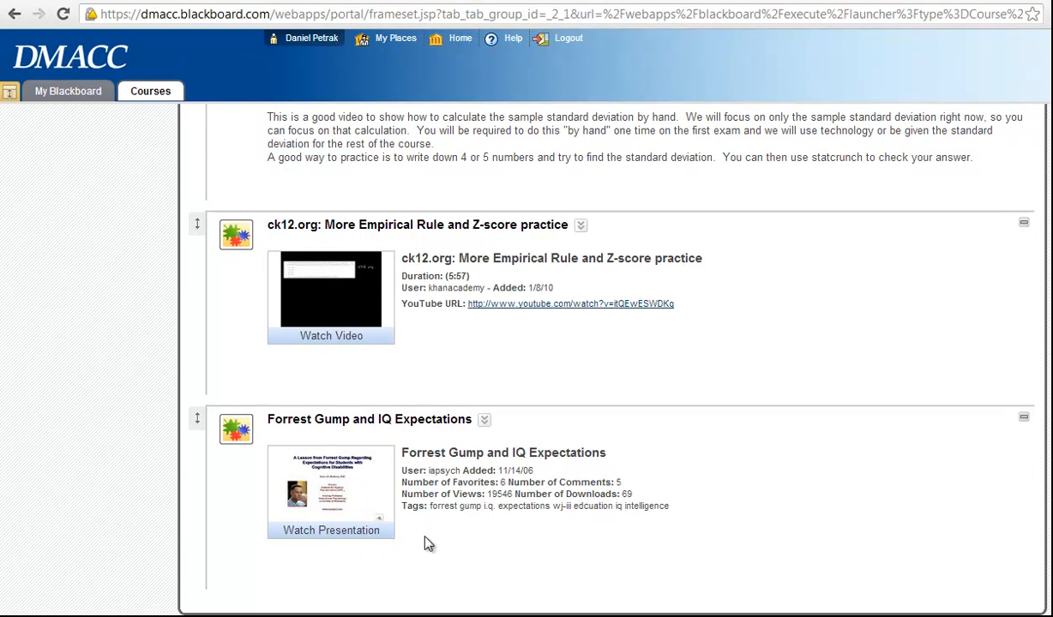
mouse_move(436, 521)
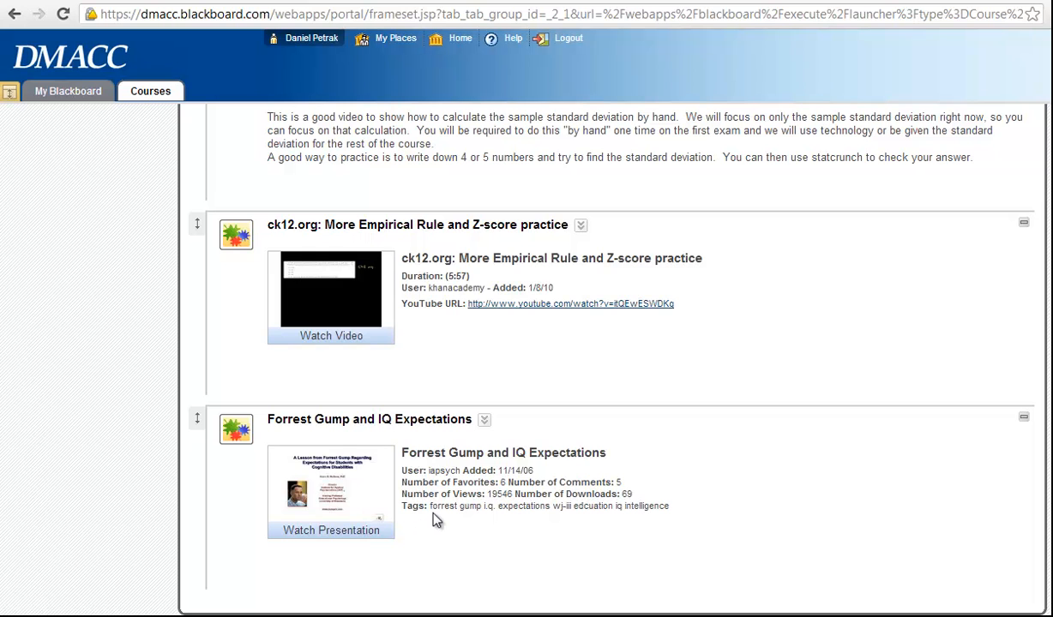
scroll("up", 3)
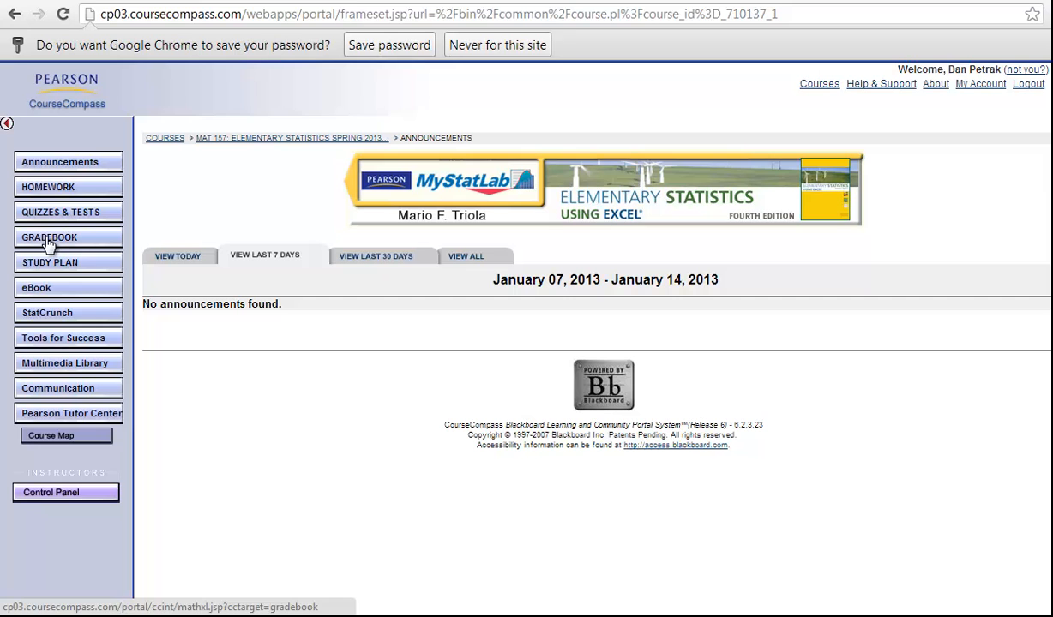
mouse_move(65, 364)
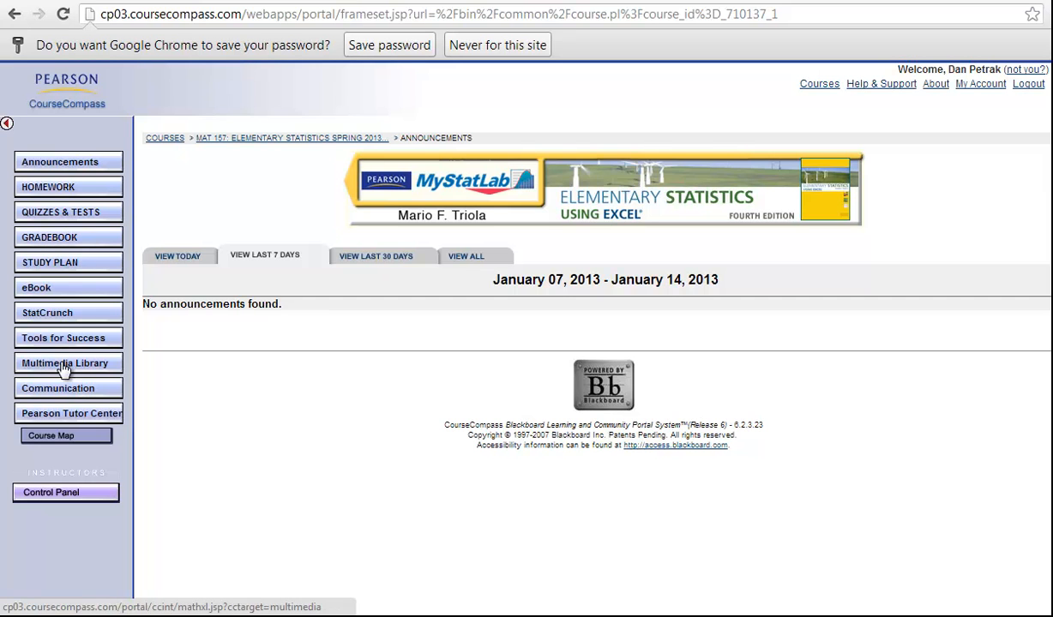
Bring up the Multimedia Library for Triola's Elementary Statistics Using Excel
left_click(65, 363)
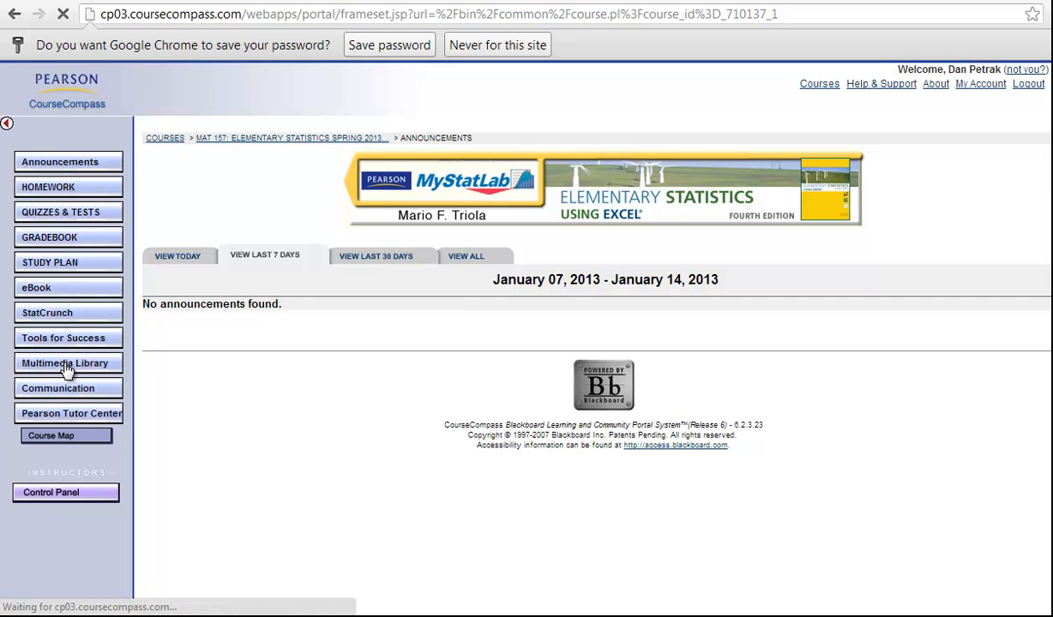
left_click(65, 363)
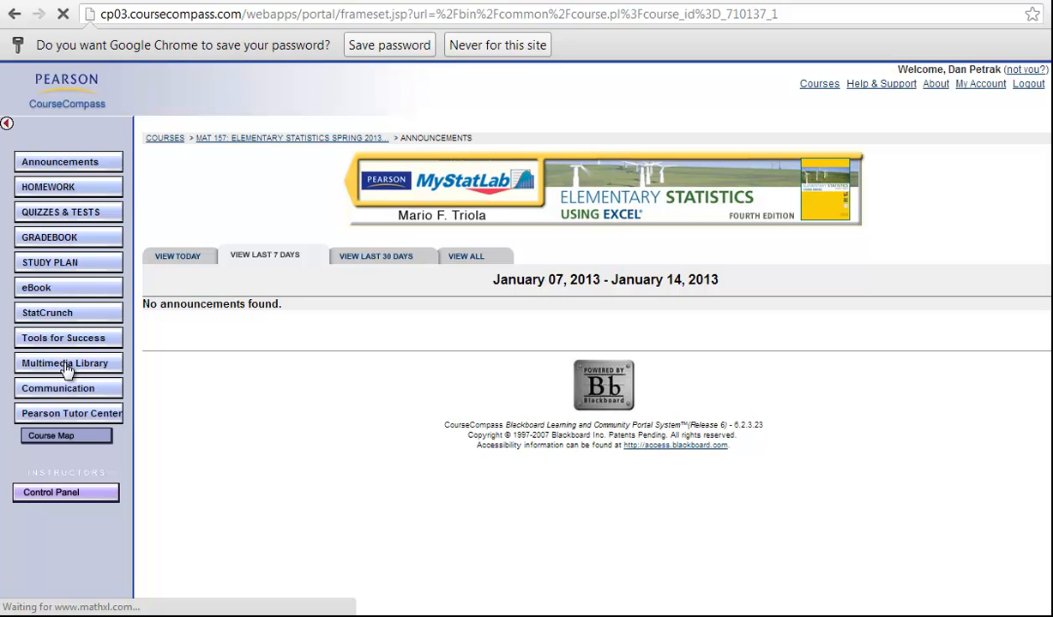
left_click(65, 364)
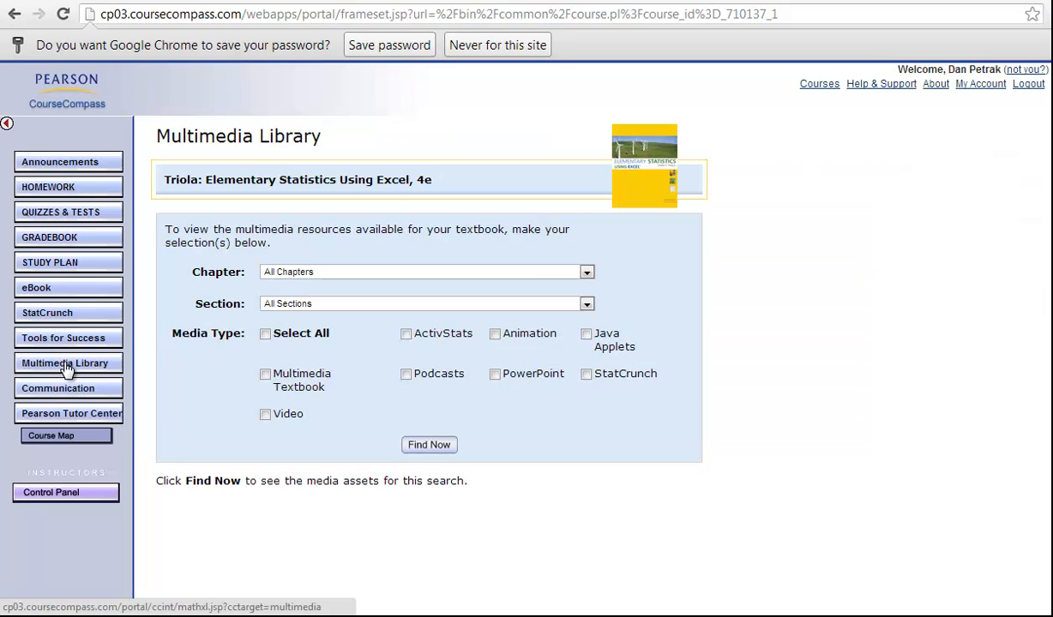
Search the Multimedia Library for All Chapters and all media types with Find Now
left_click(266, 333)
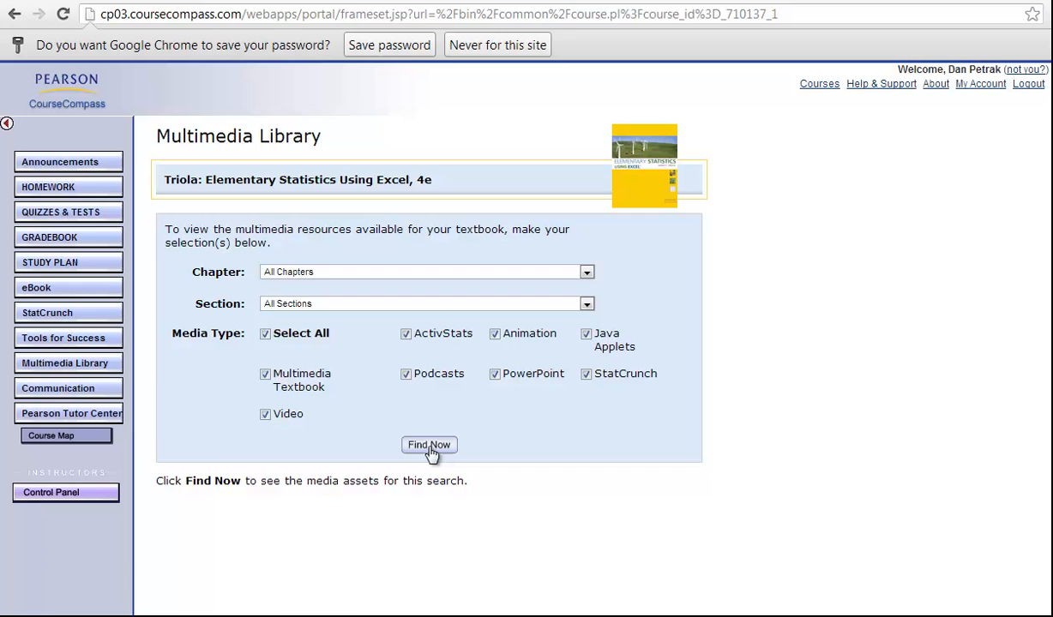
left_click(429, 444)
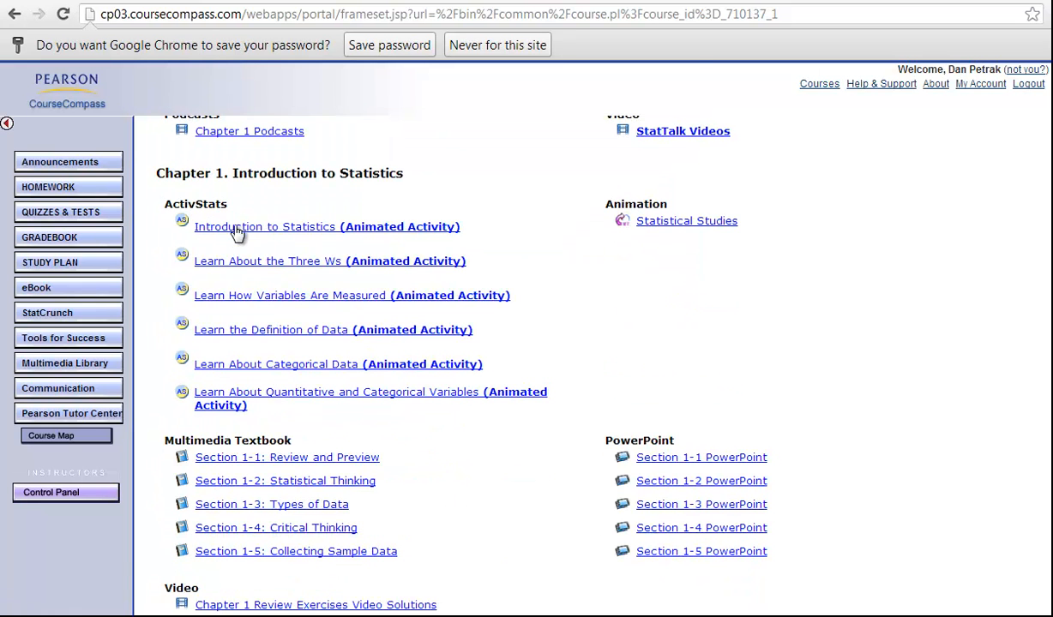
mouse_move(326, 398)
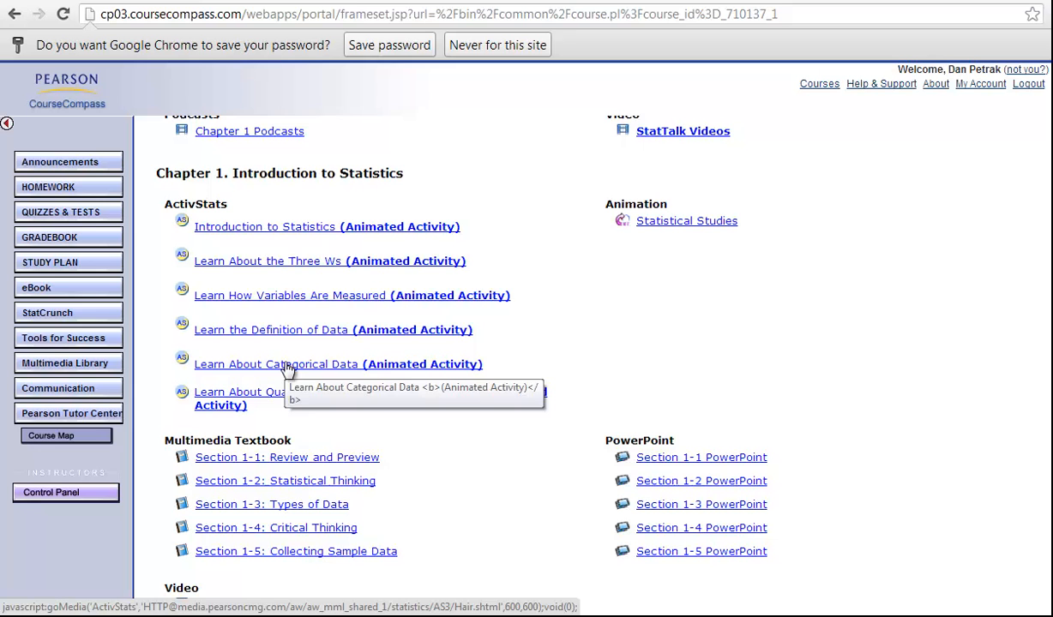
mouse_move(288, 247)
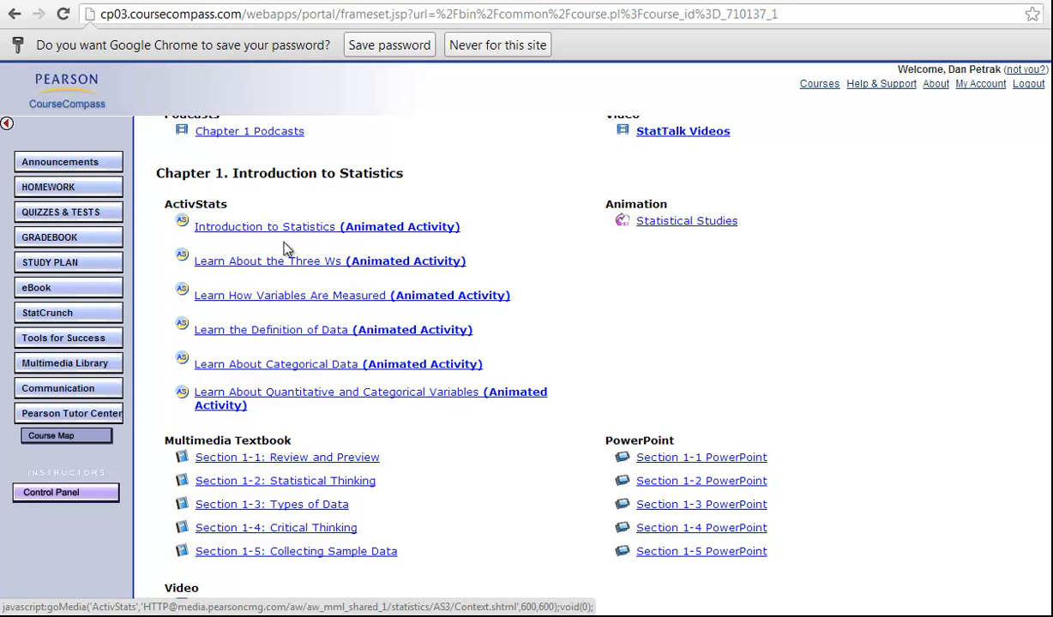
Scroll through the chapter-by-chapter results of animations, textbook sections, PowerPoints and videos
scroll("down", 3)
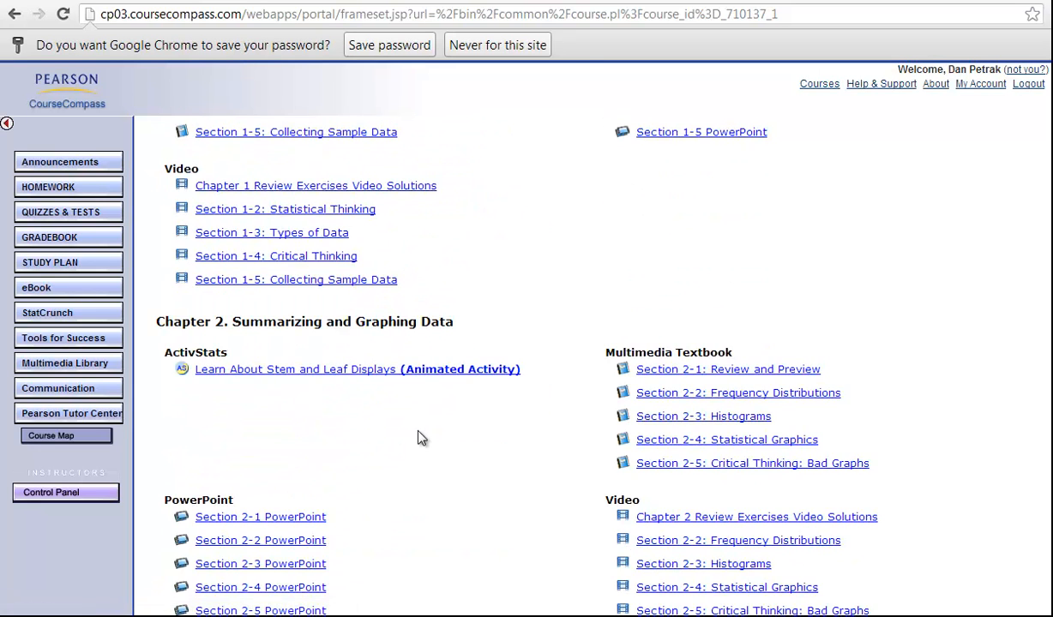
scroll("down", 3)
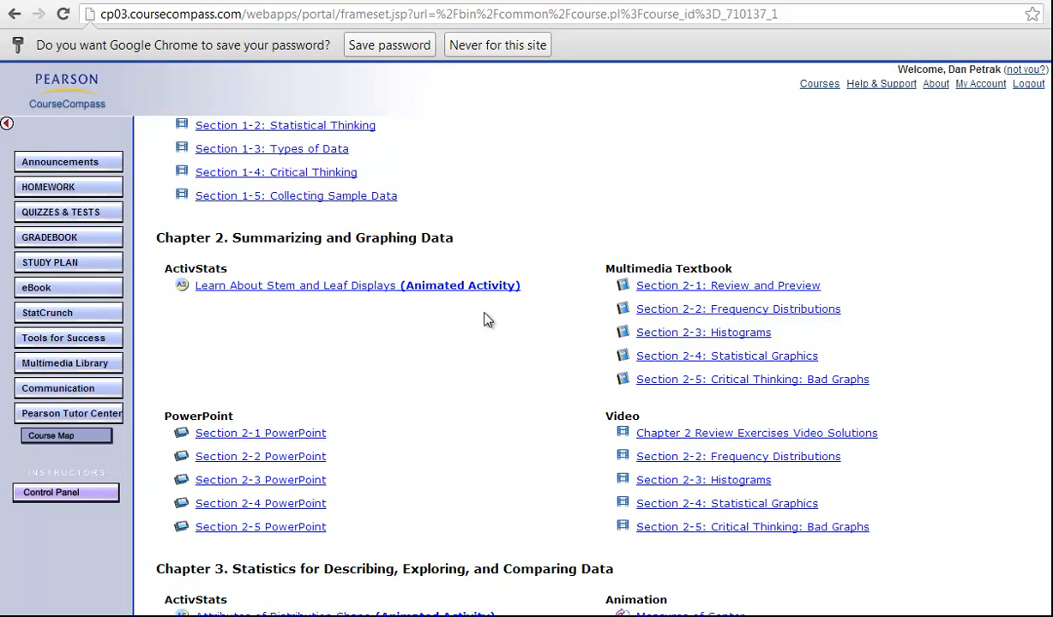
mouse_move(315, 291)
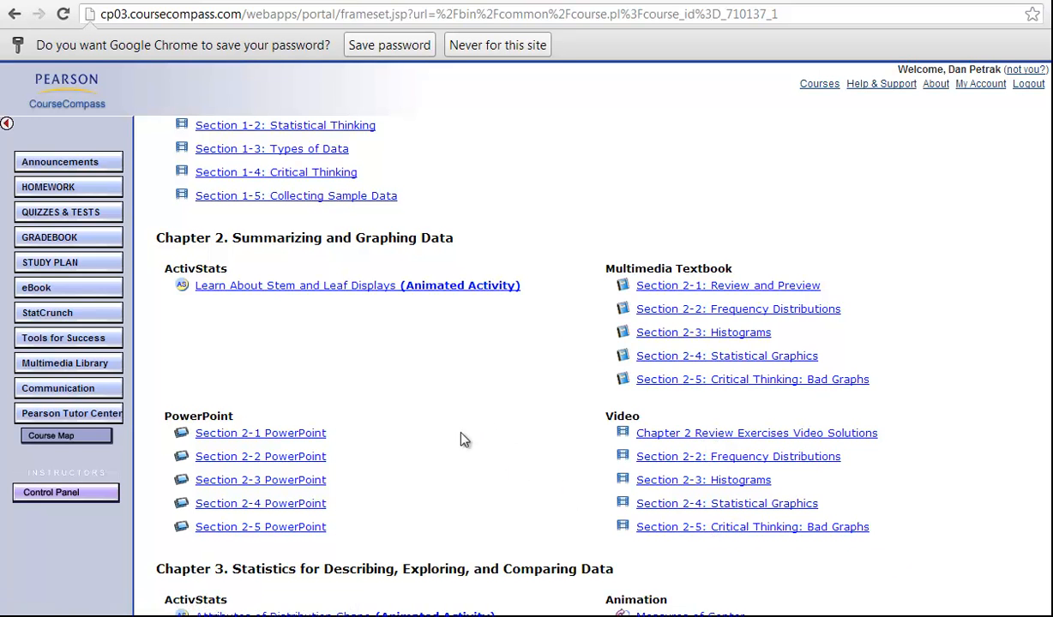
mouse_move(552, 437)
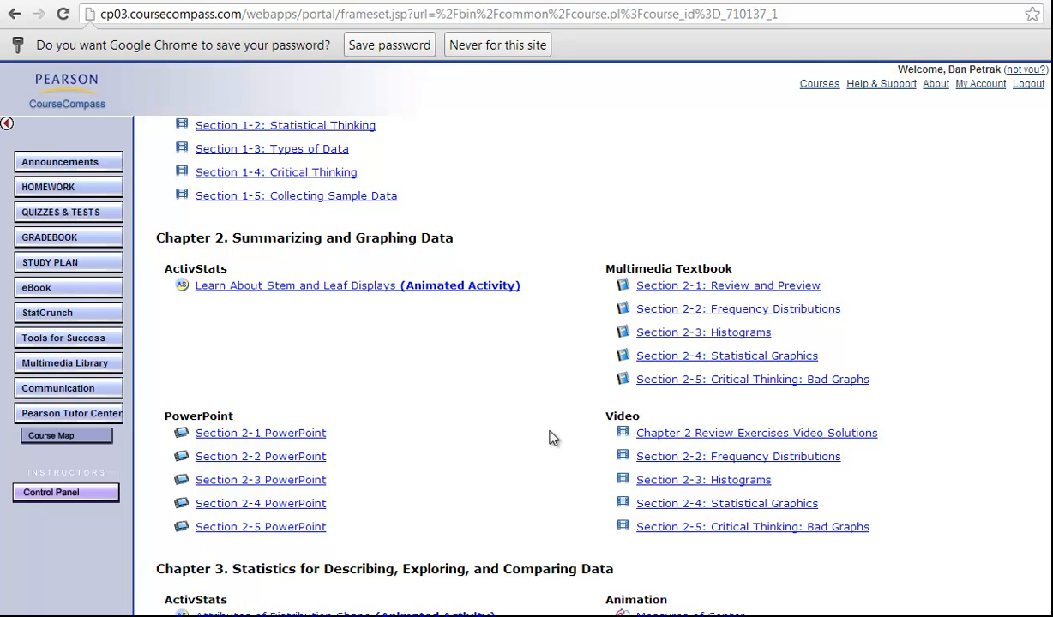
scroll("down", 3)
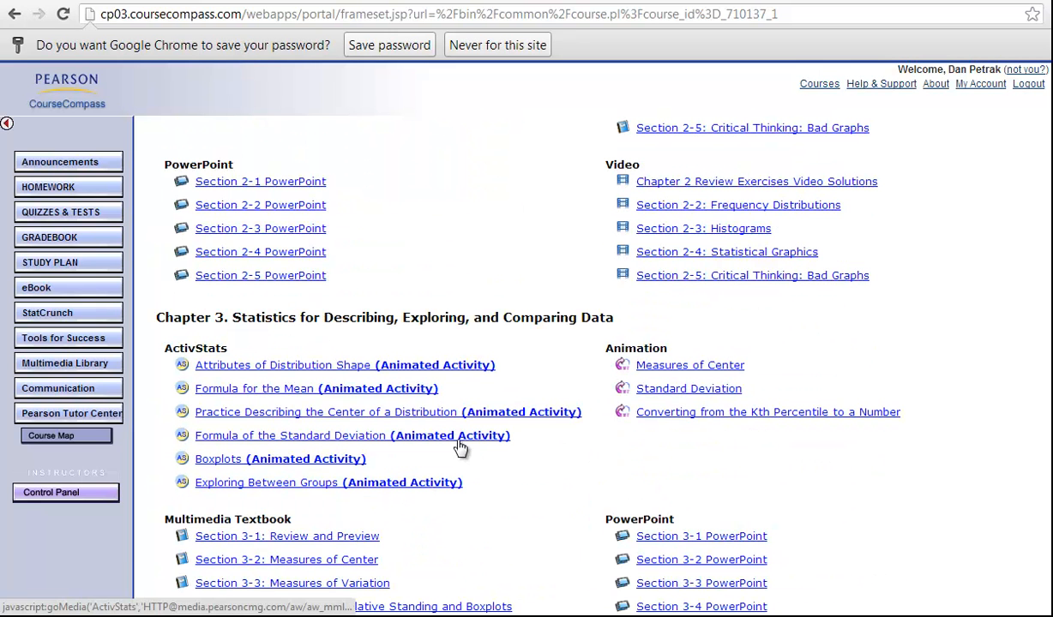
scroll("down", 3)
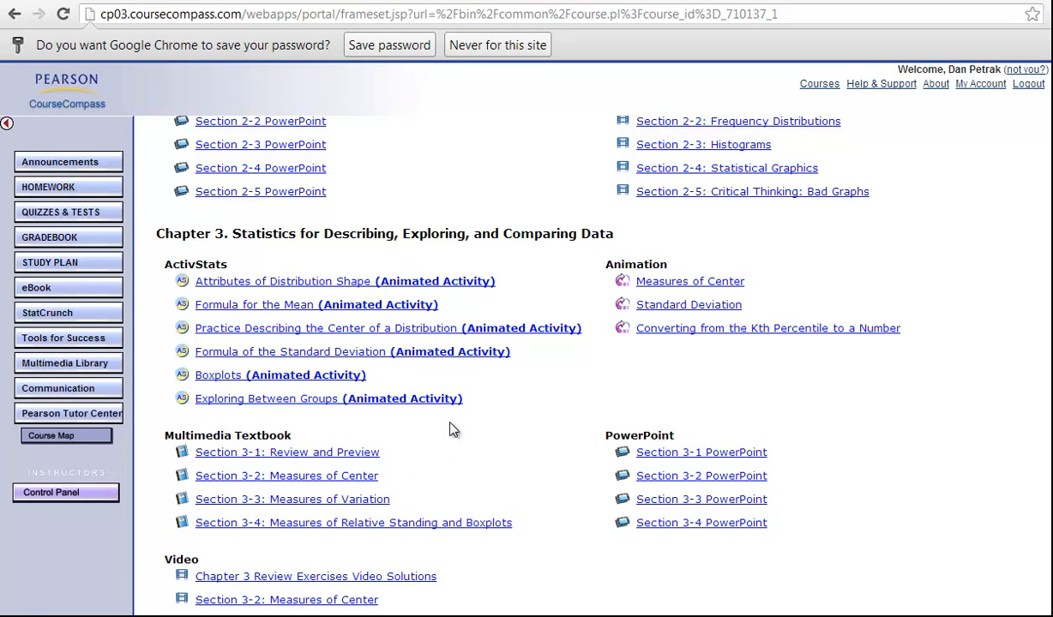
mouse_move(470, 446)
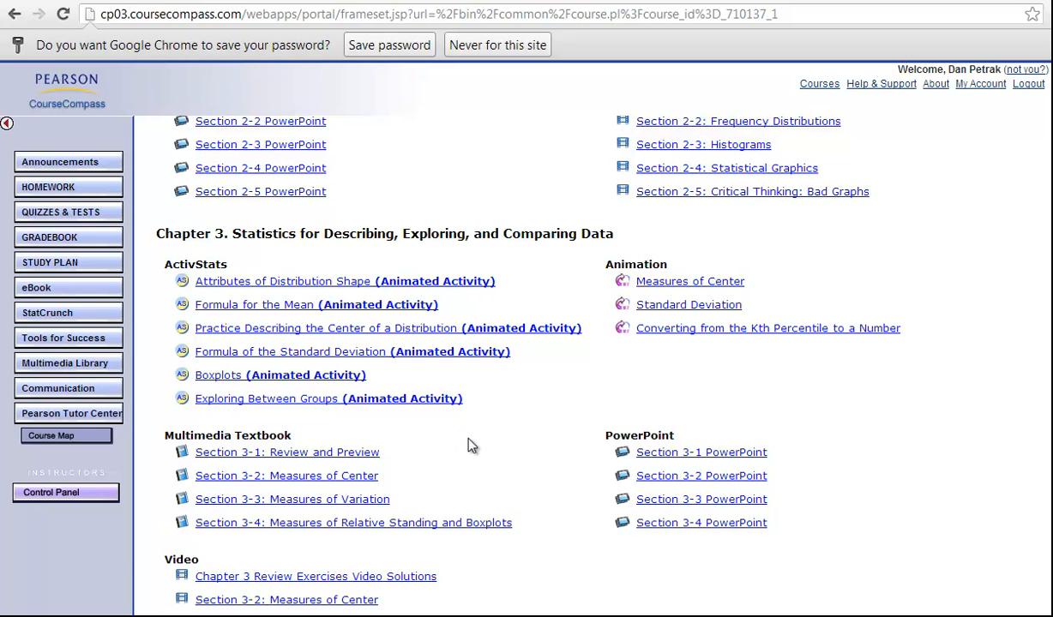
mouse_move(473, 424)
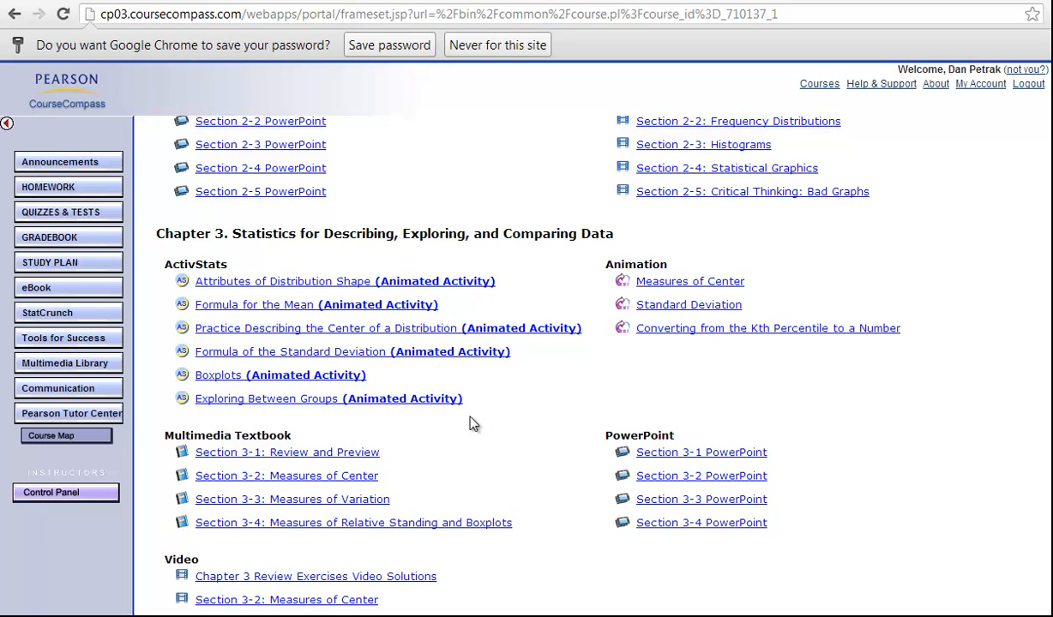
mouse_move(477, 425)
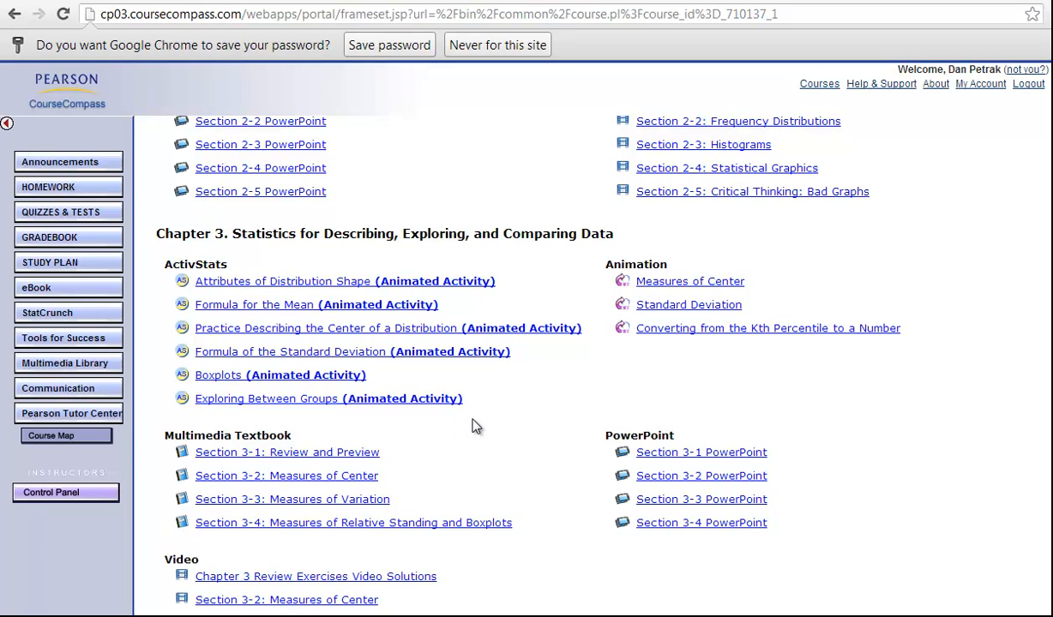
mouse_move(508, 453)
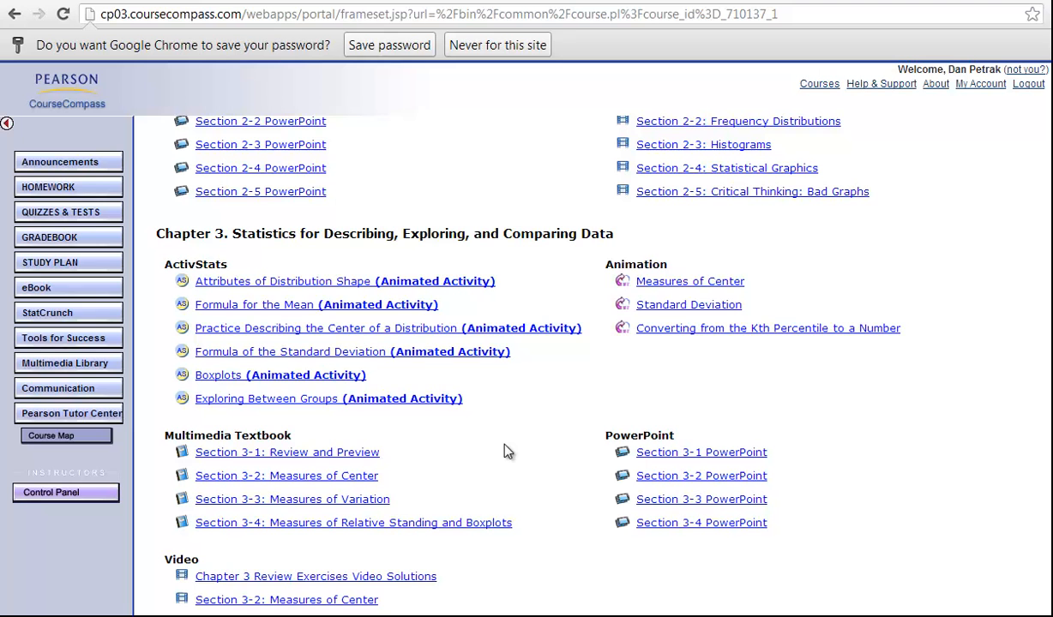
mouse_move(569, 454)
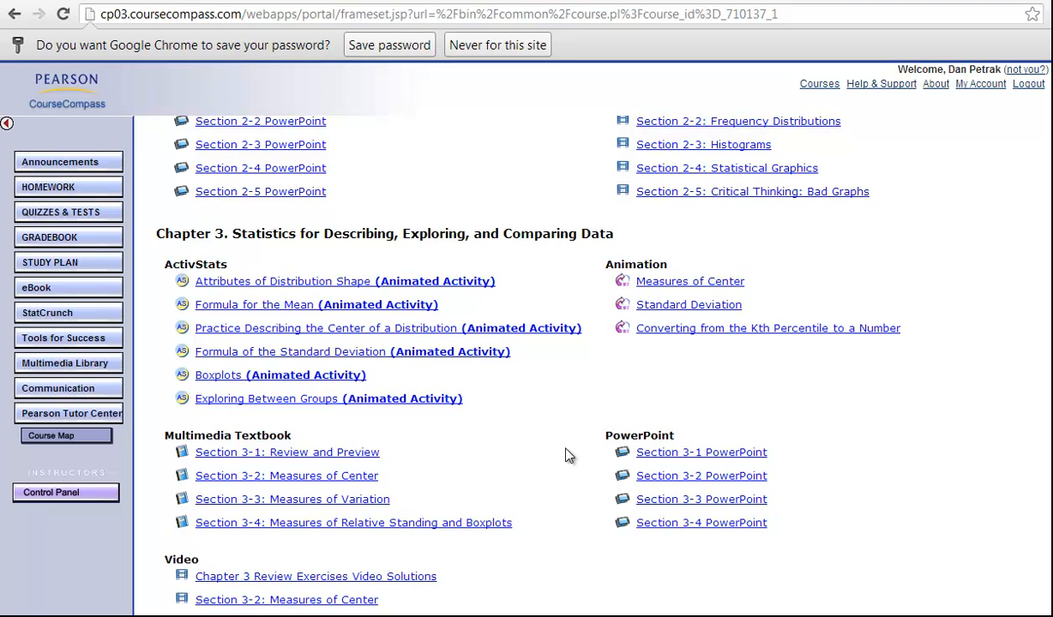
scroll("up", 3)
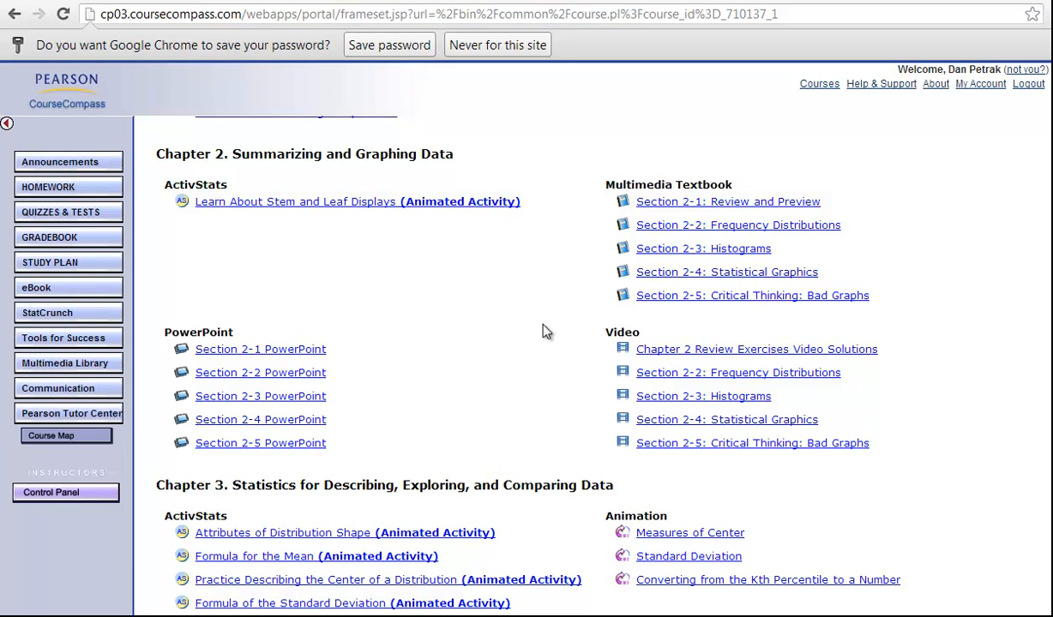
mouse_move(68, 192)
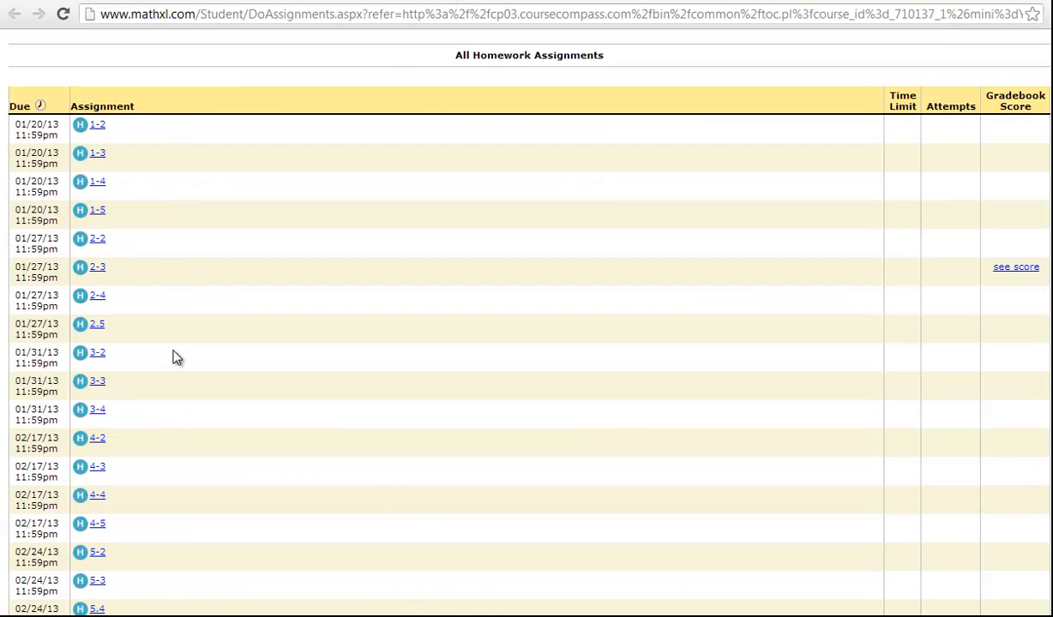
mouse_move(96, 267)
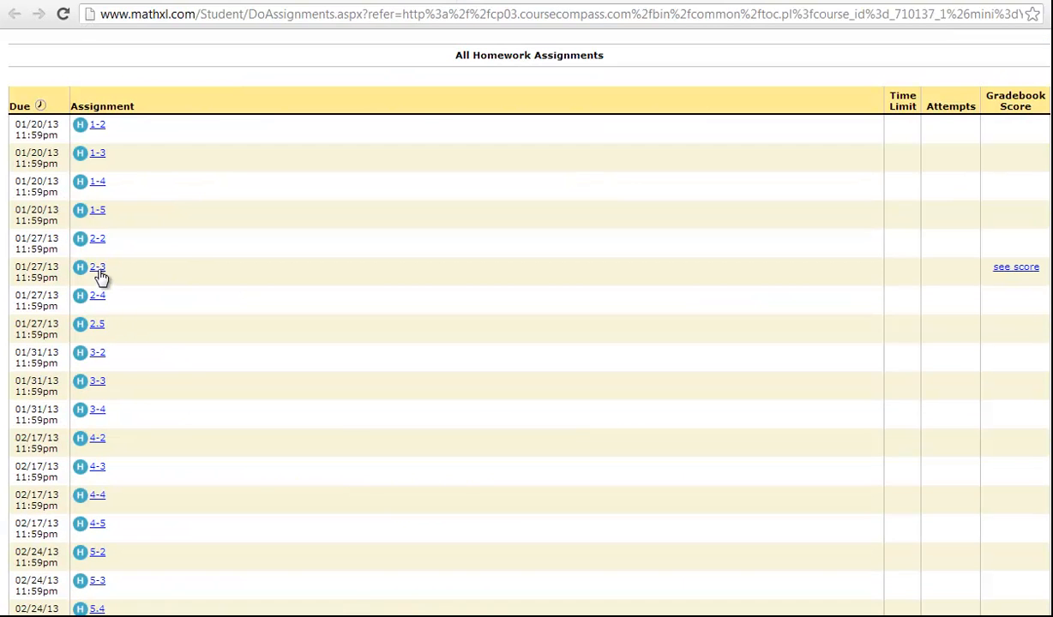
Open homework assignment 2-3 and its question 6 on the home voltage histogram
left_click(96, 268)
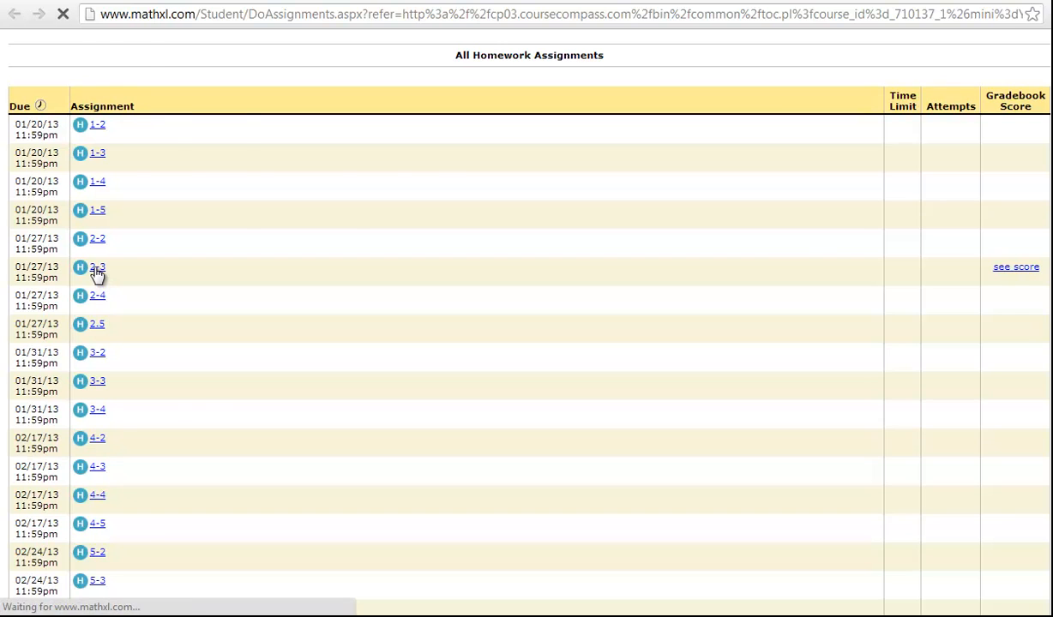
left_click(97, 267)
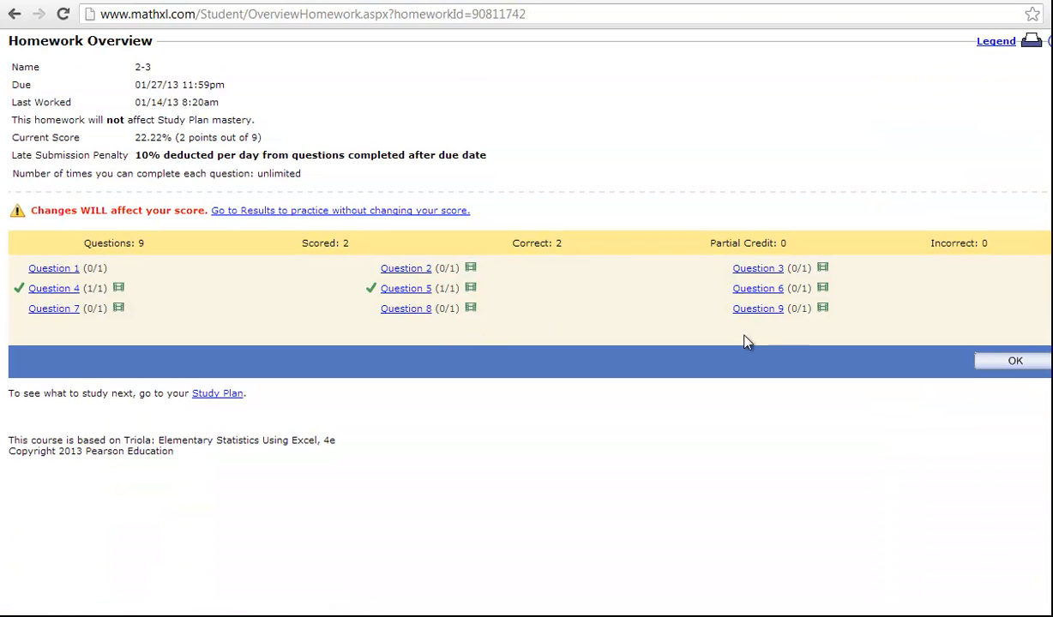
left_click(758, 288)
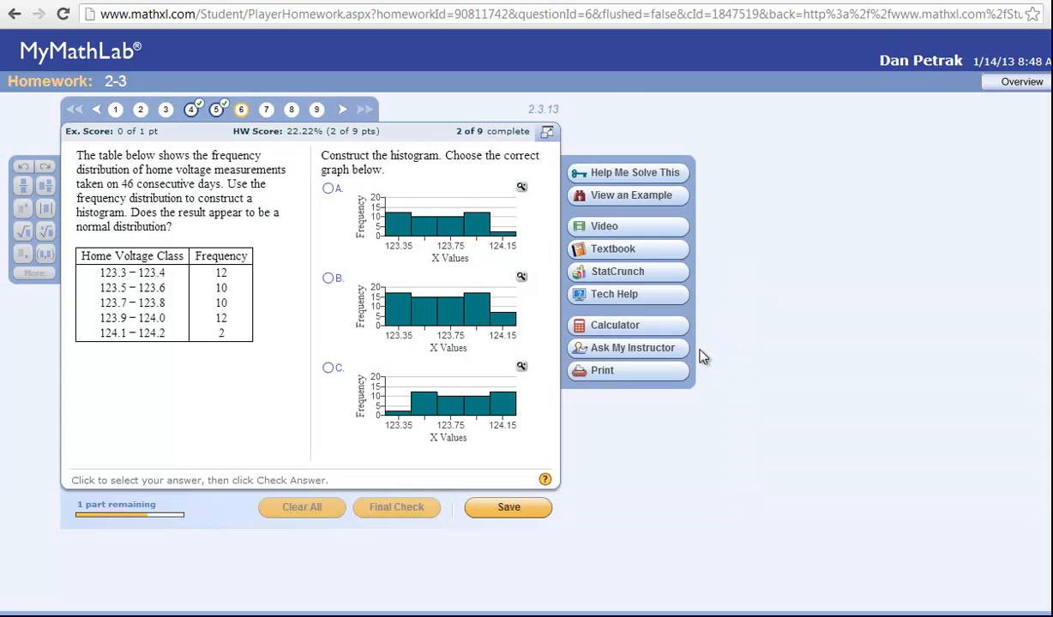
mouse_move(588, 478)
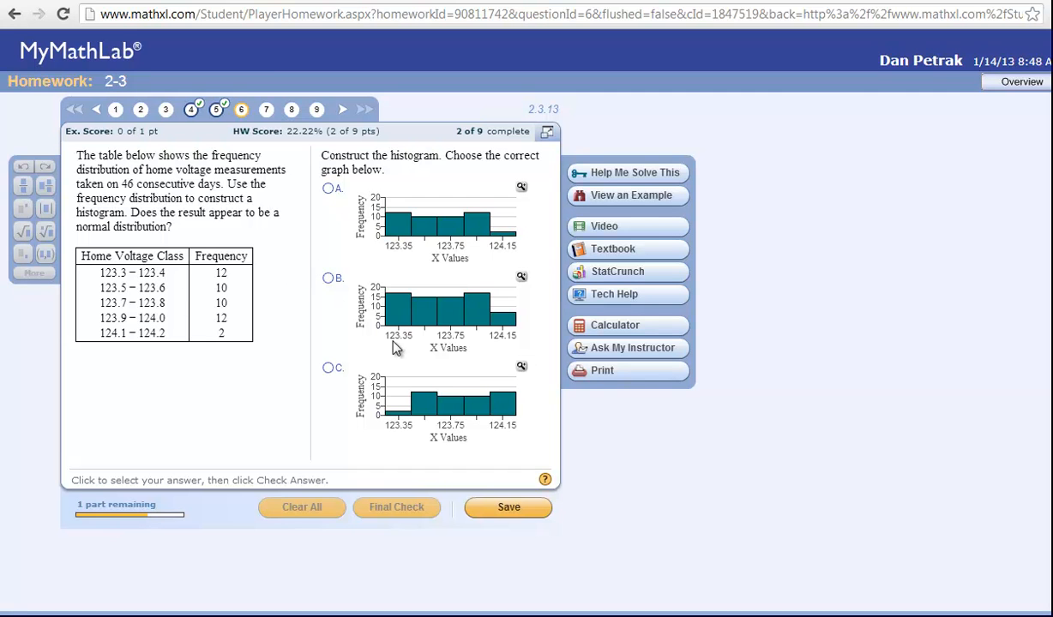
mouse_move(628, 346)
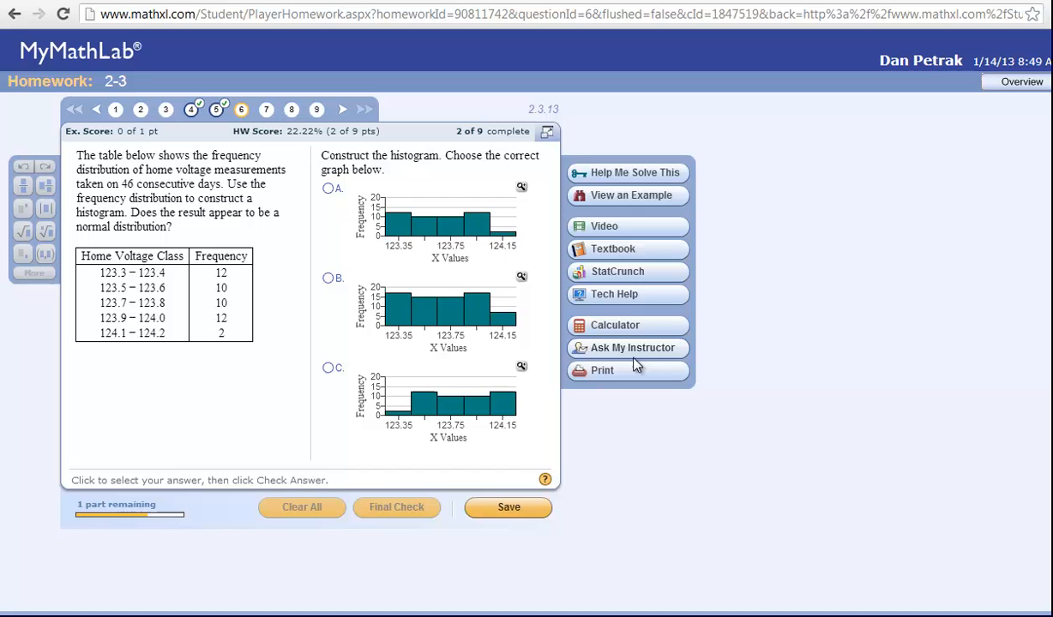
mouse_move(309, 213)
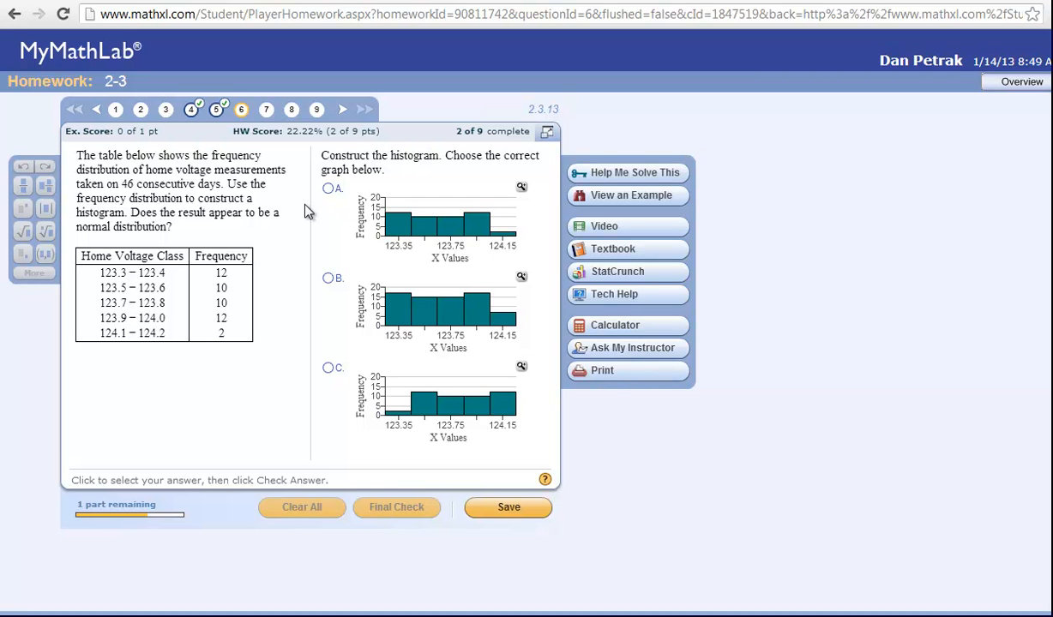
mouse_move(309, 216)
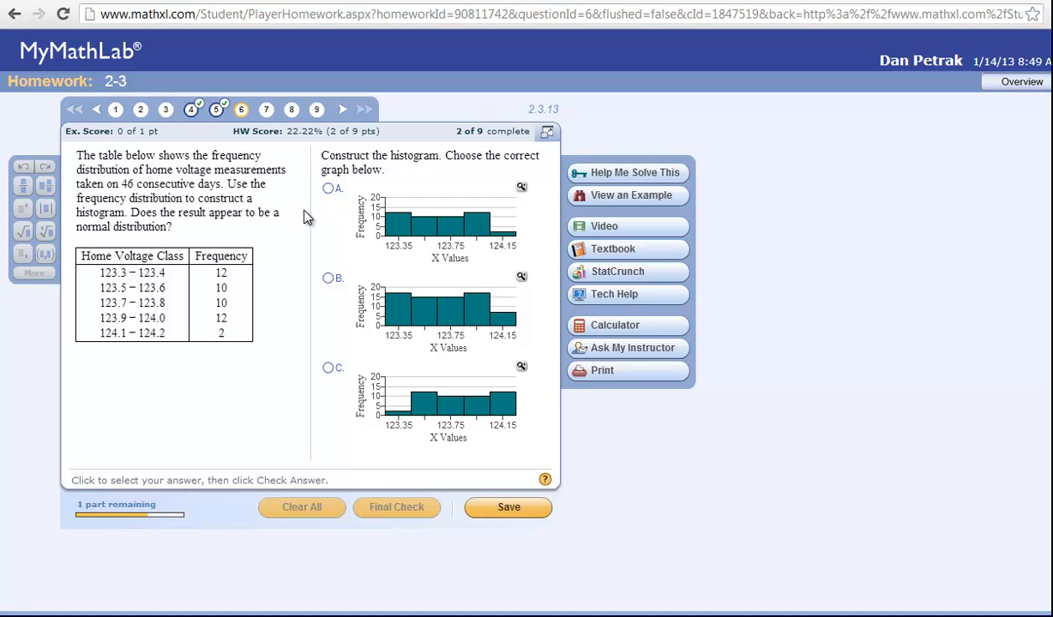
mouse_move(478, 299)
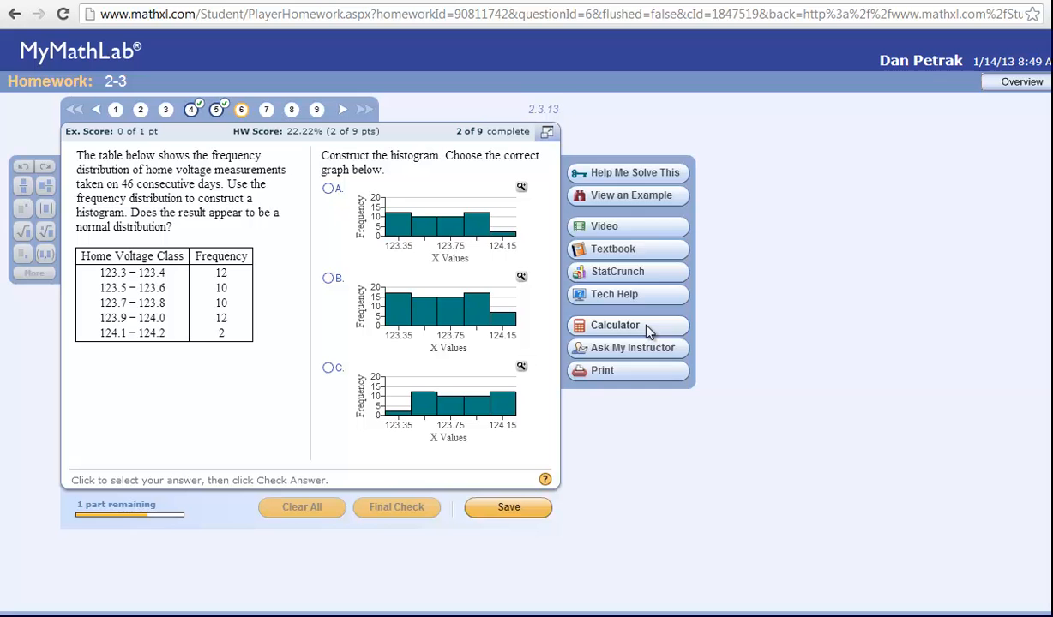
Continue through the worked example to the normal-distribution explanation, then close it
left_click(628, 195)
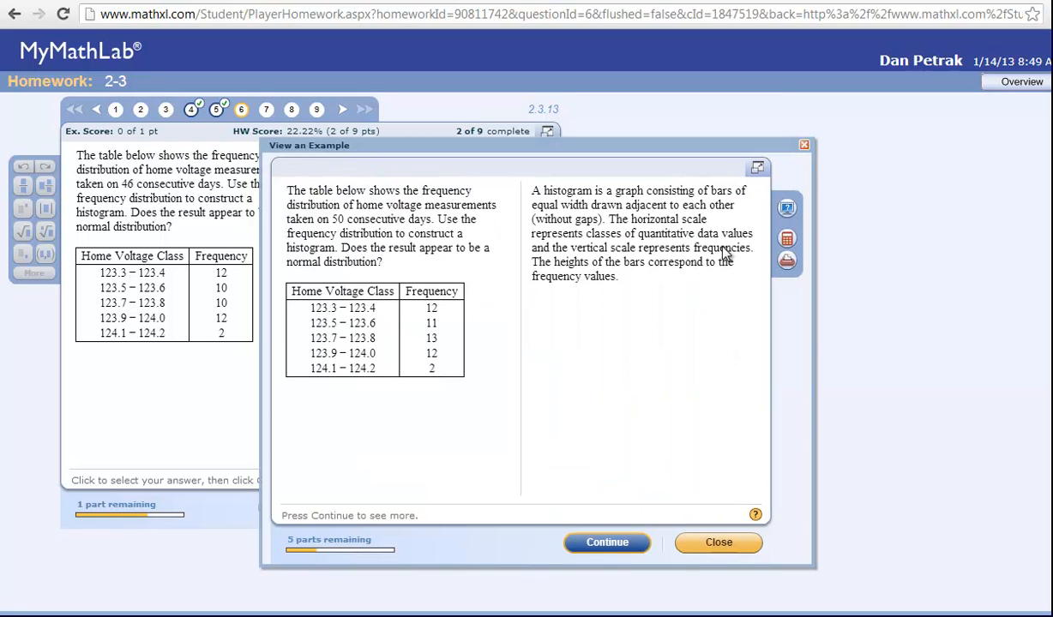
left_click(607, 541)
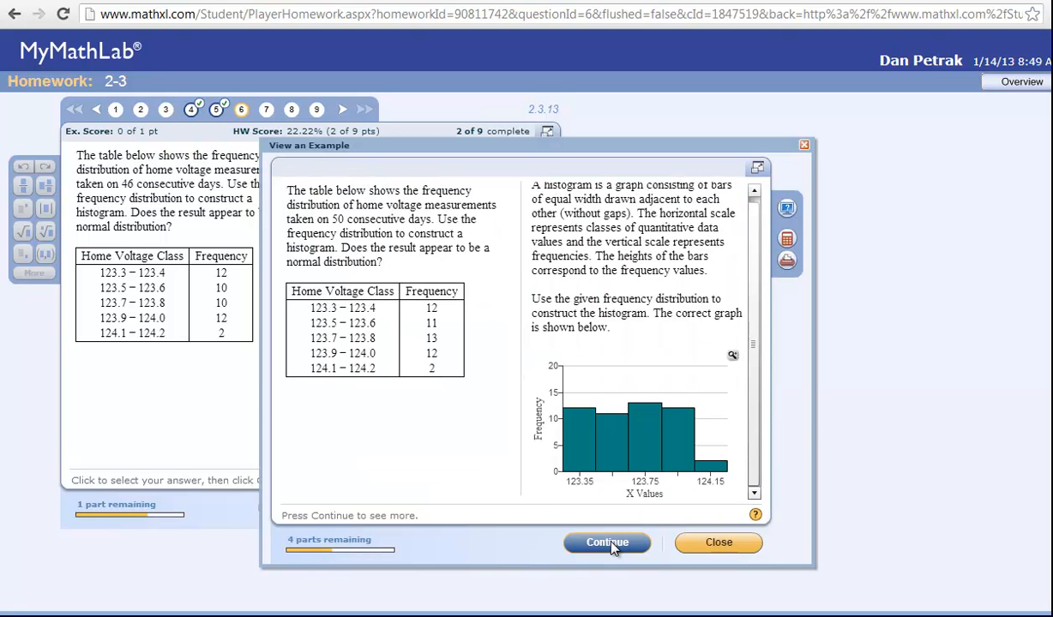
left_click(607, 542)
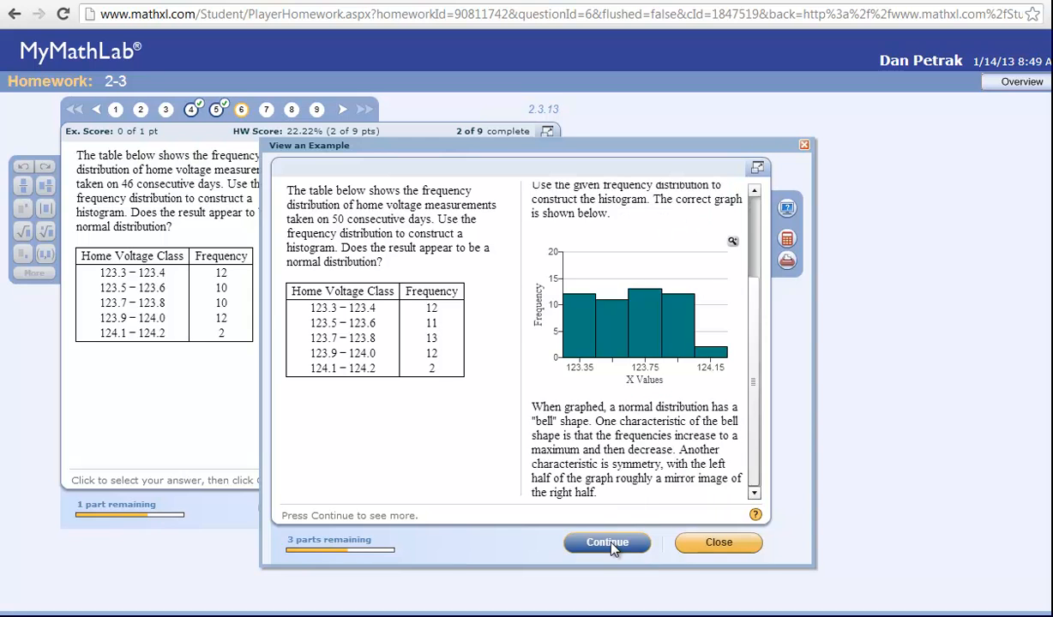
left_click(607, 541)
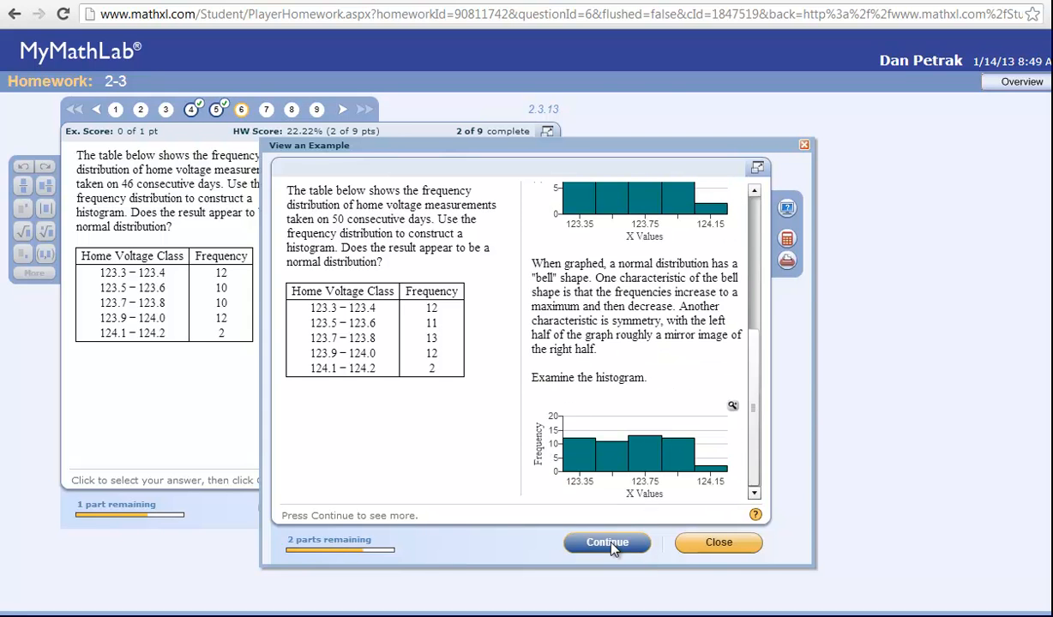
left_click(718, 542)
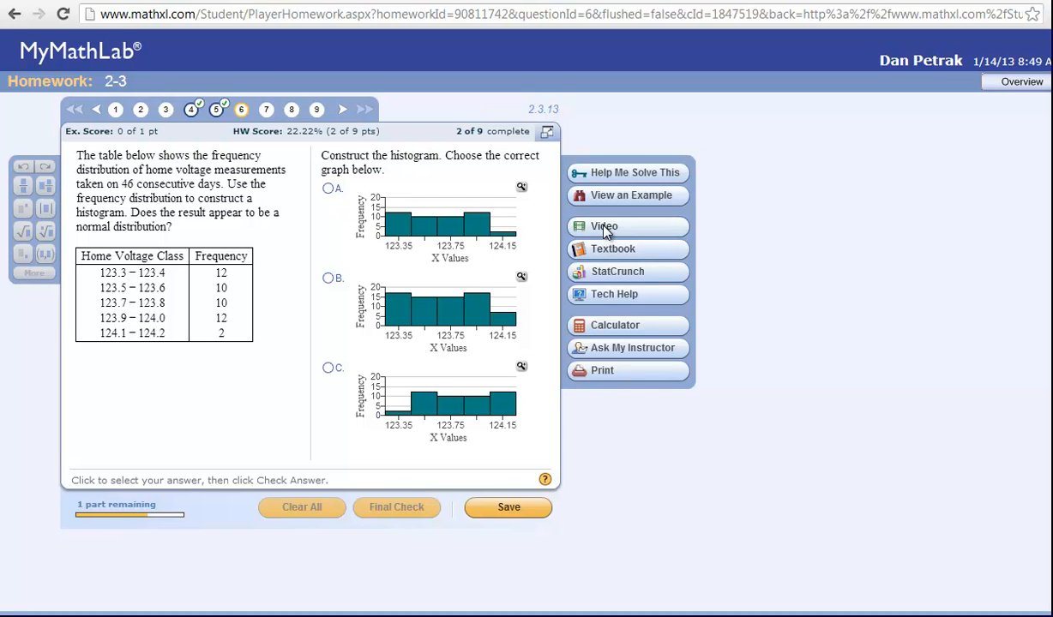
mouse_move(243, 398)
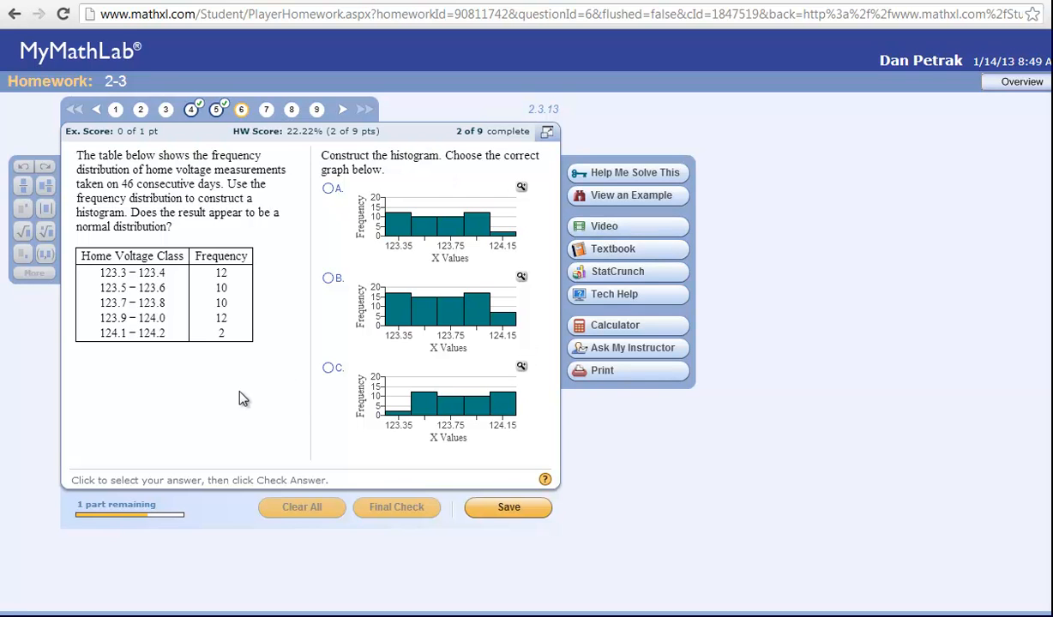
mouse_move(621, 253)
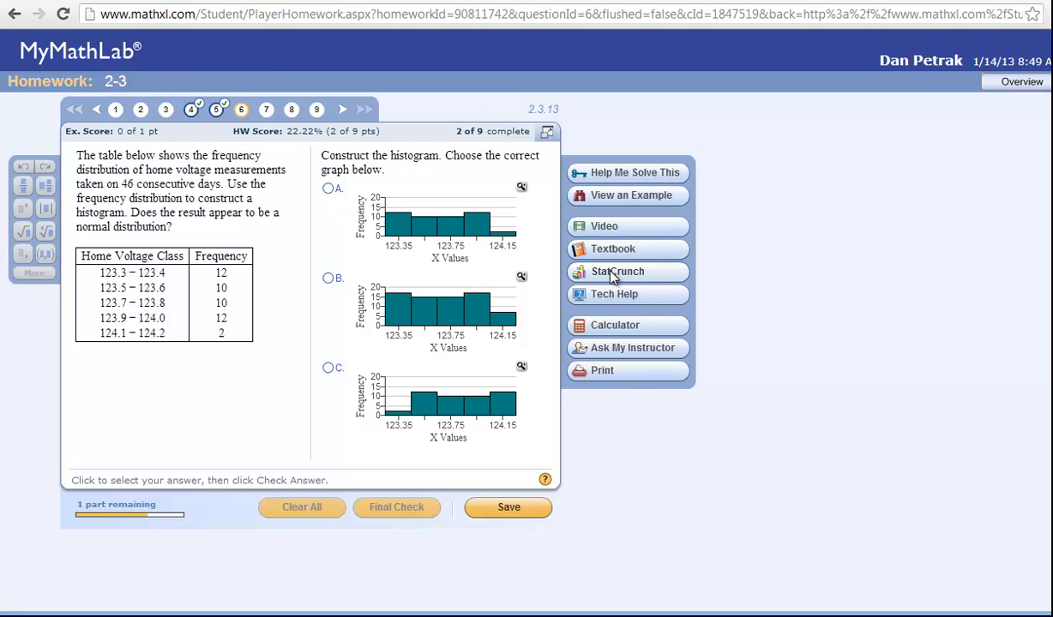
mouse_move(614, 295)
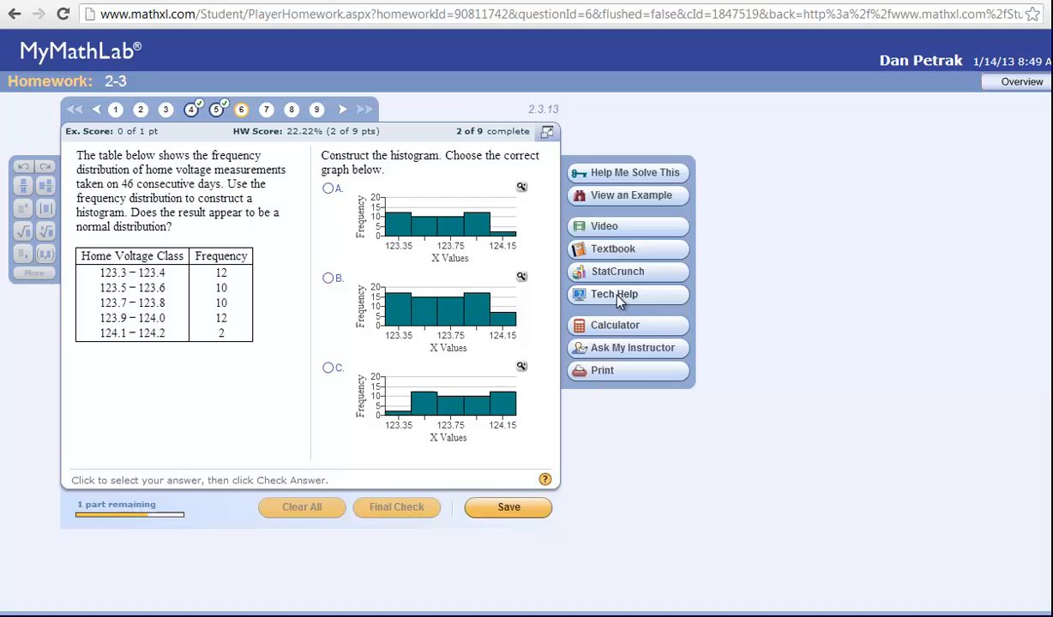
mouse_move(460, 189)
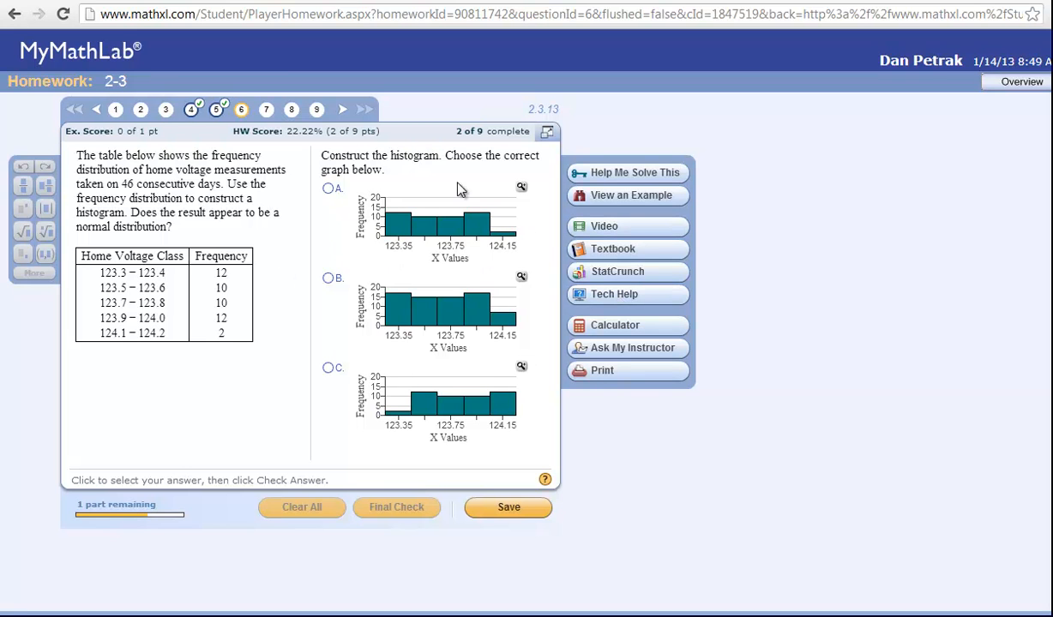
mouse_move(385, 264)
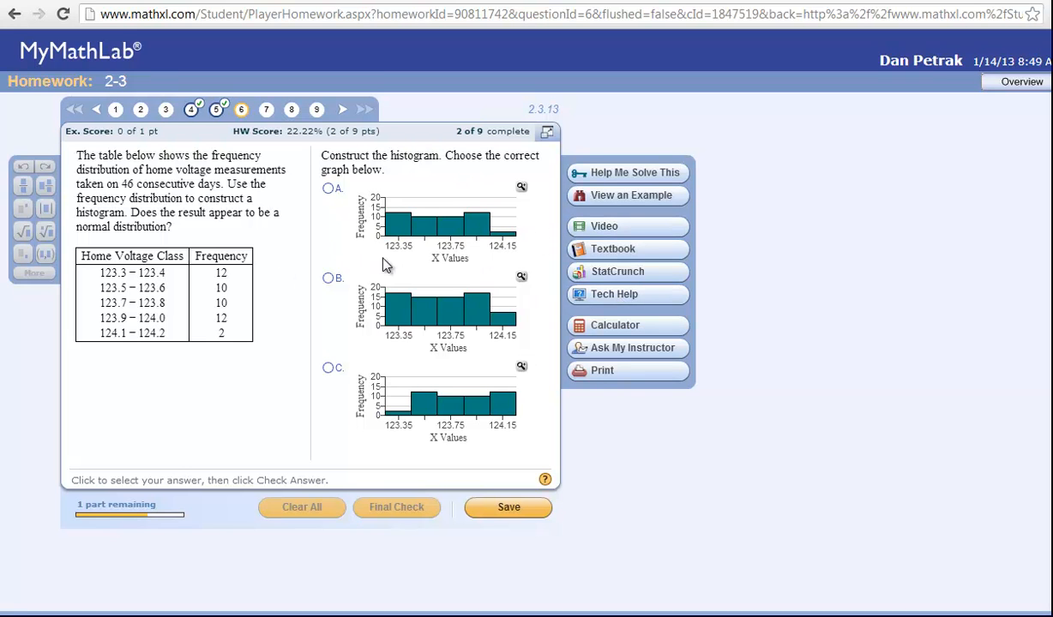
mouse_move(374, 343)
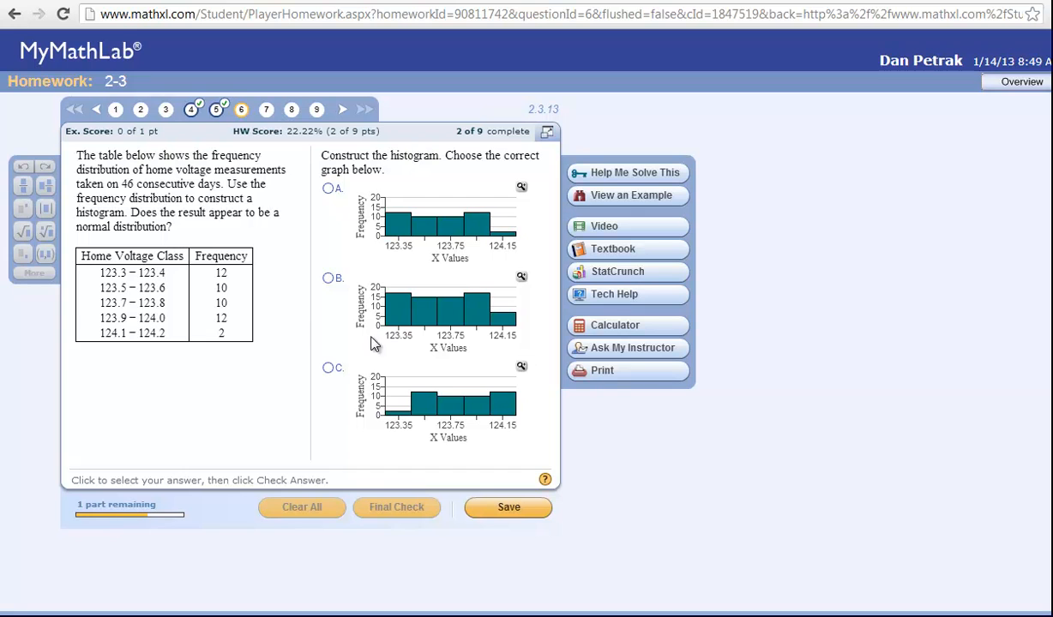
mouse_move(310, 337)
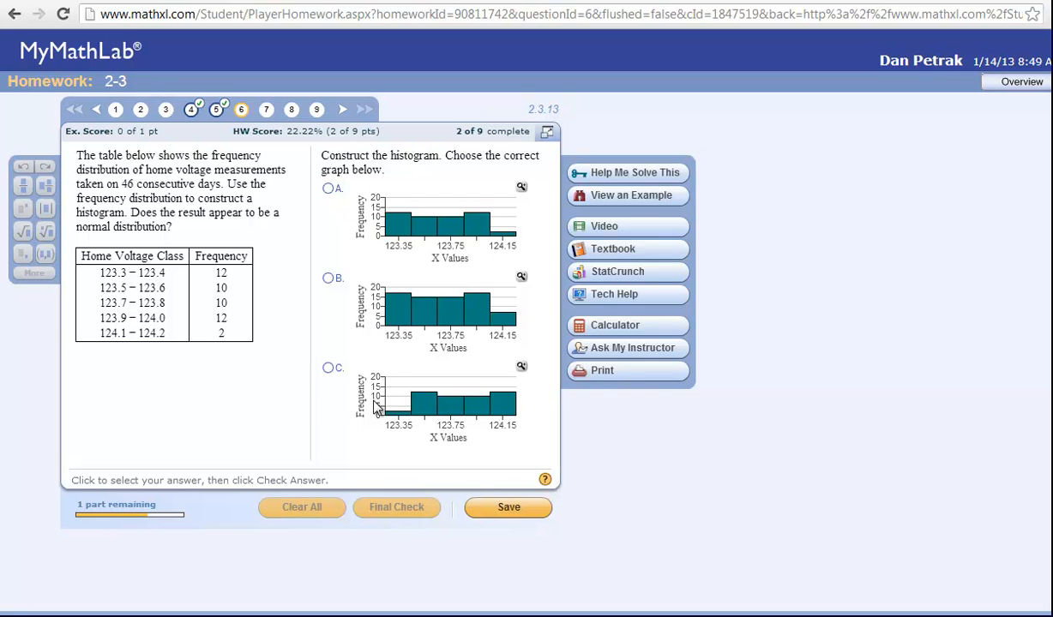
mouse_move(624, 355)
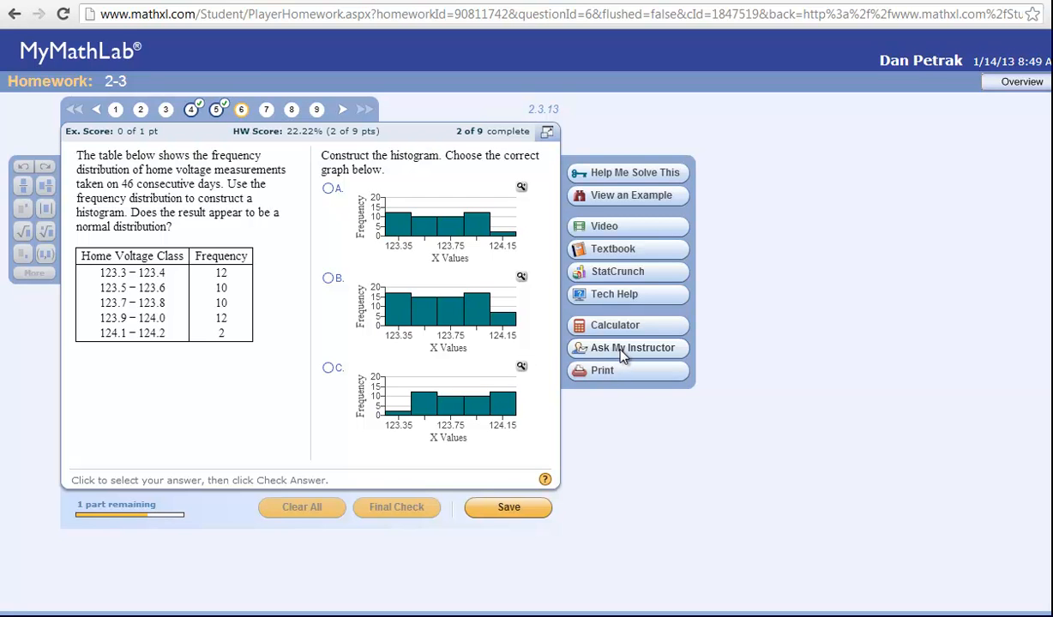
mouse_move(364, 260)
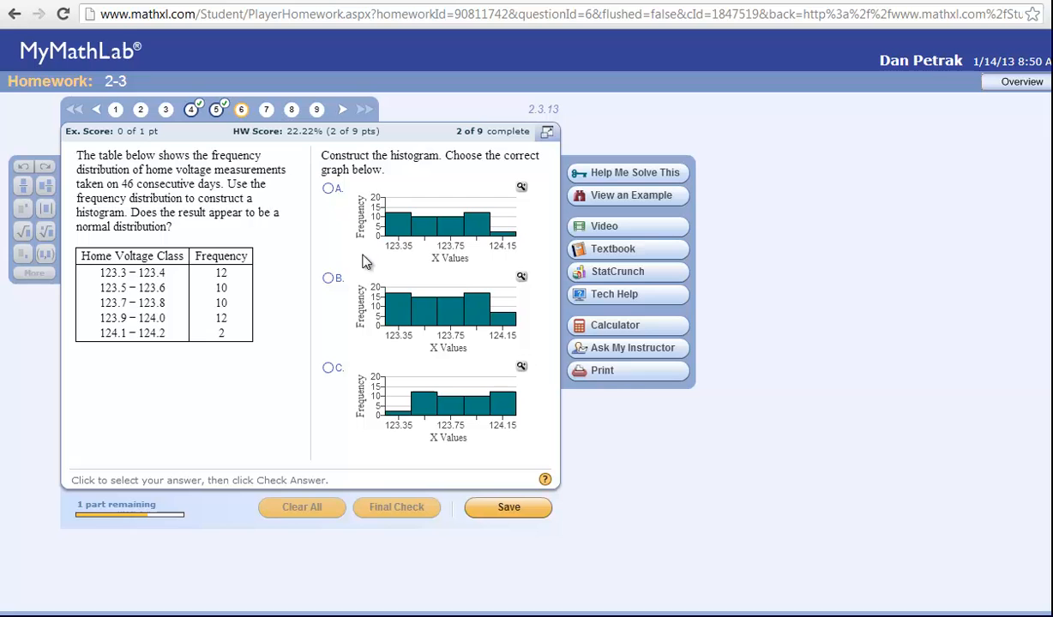
mouse_move(413, 316)
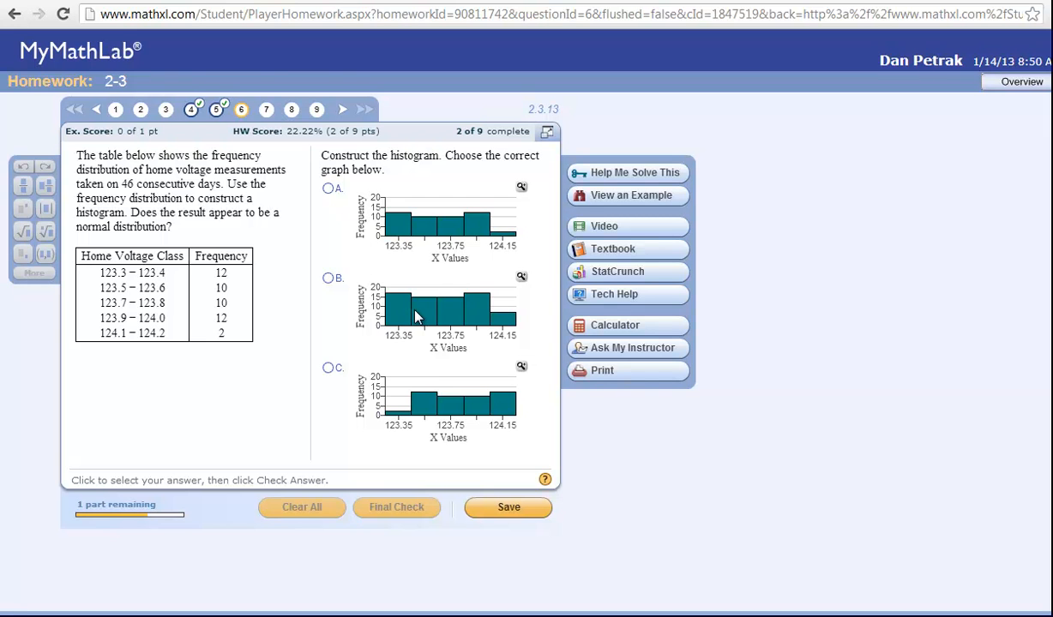
mouse_move(627, 346)
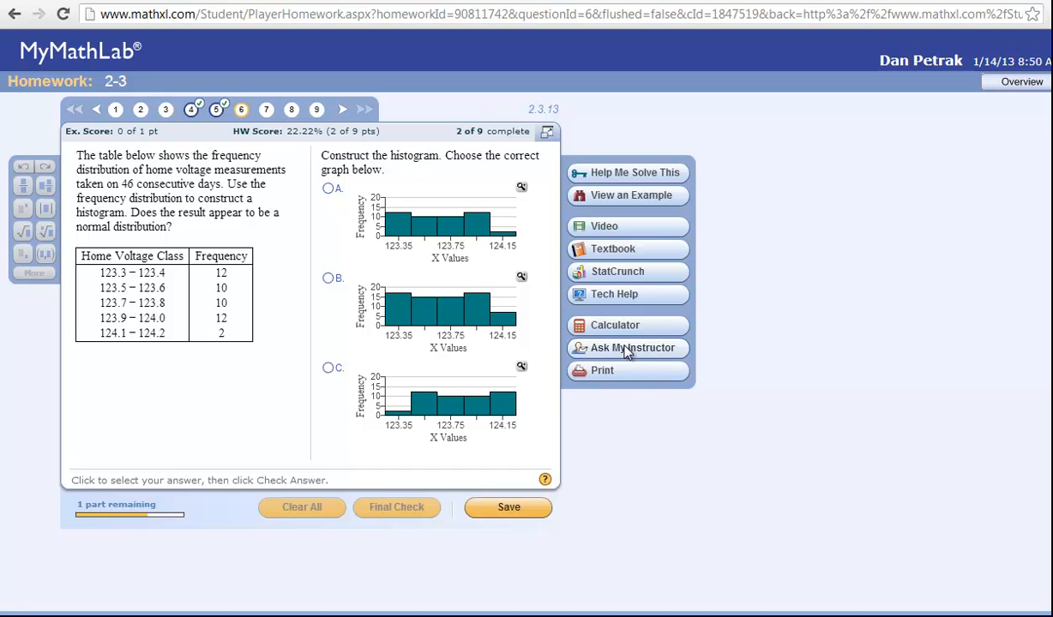
mouse_move(628, 354)
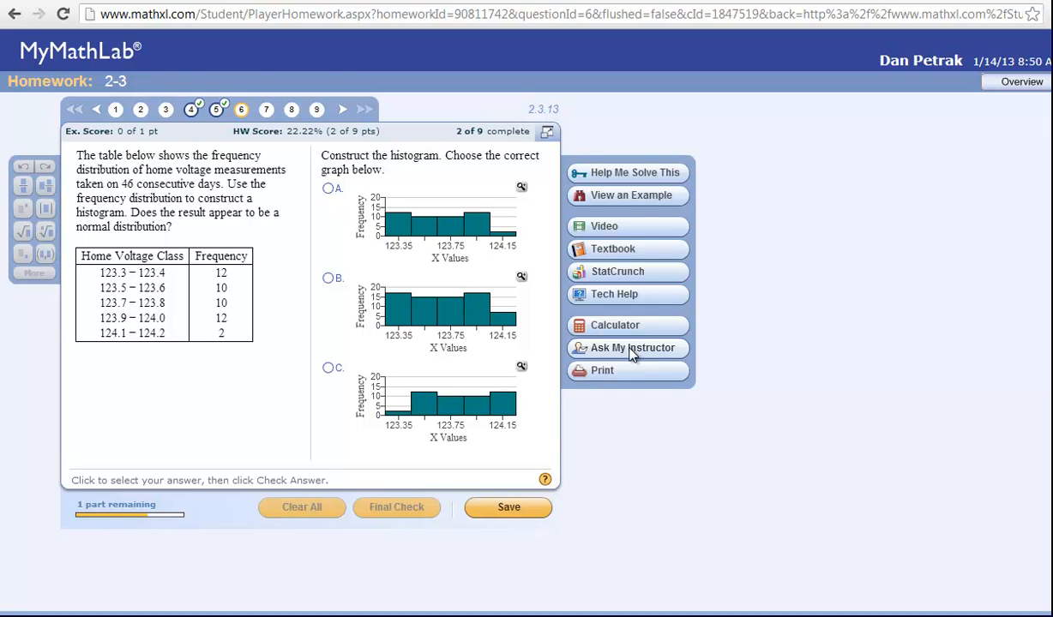
mouse_move(516, 185)
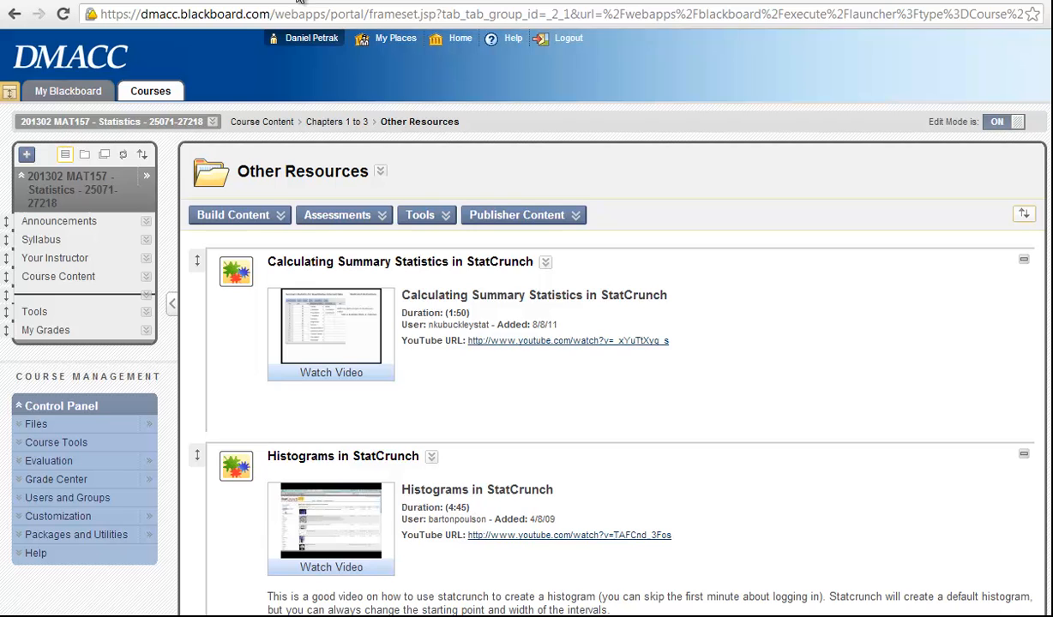
Return to the Blackboard course's Course Content area listing its folders
left_click(58, 276)
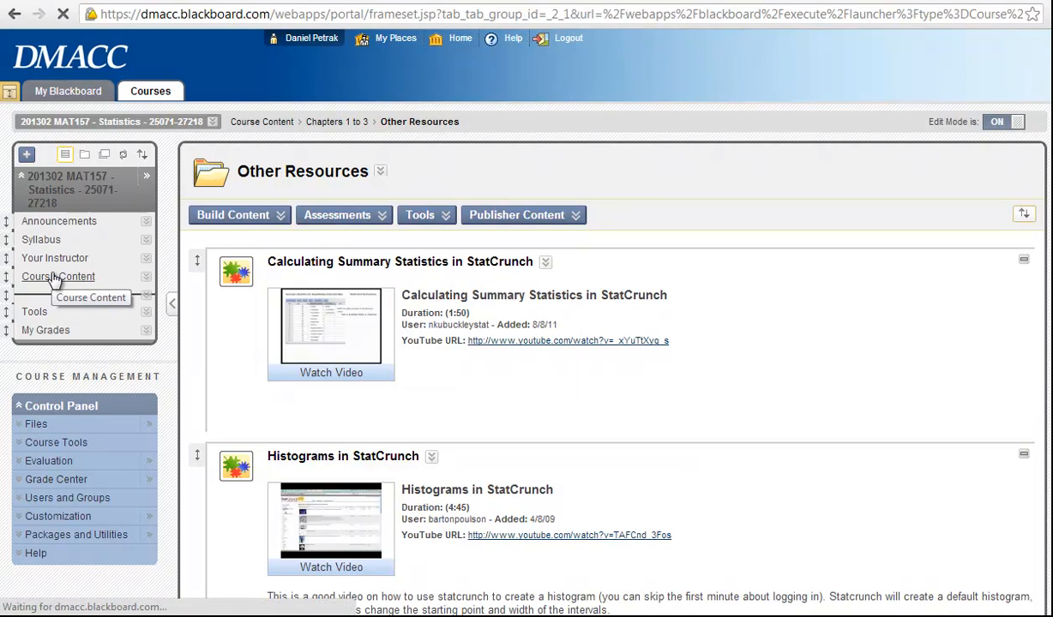
left_click(59, 276)
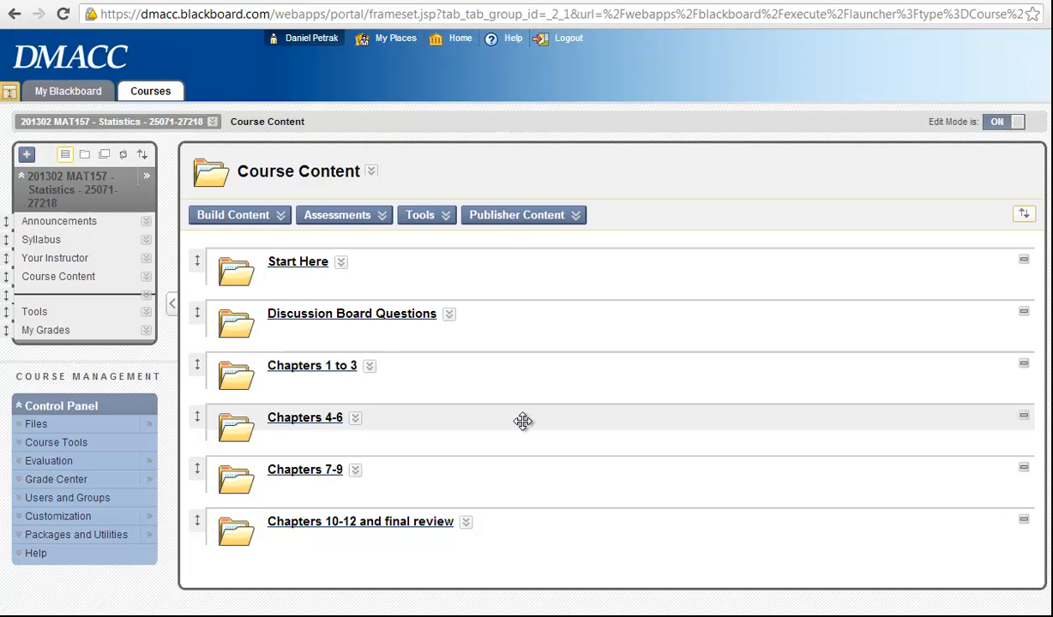
mouse_move(414, 456)
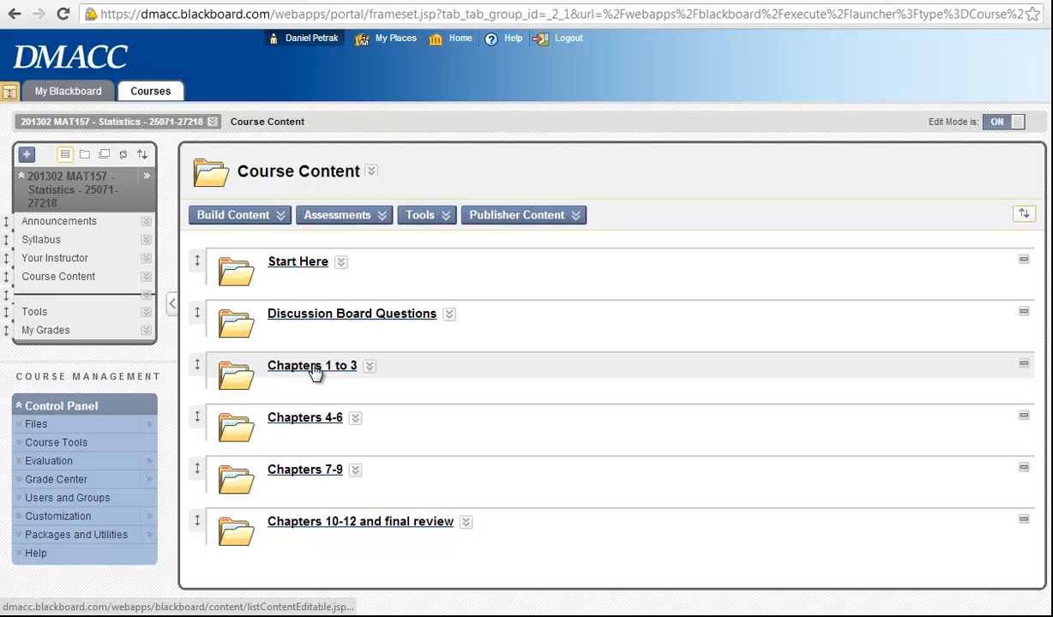
mouse_move(347, 377)
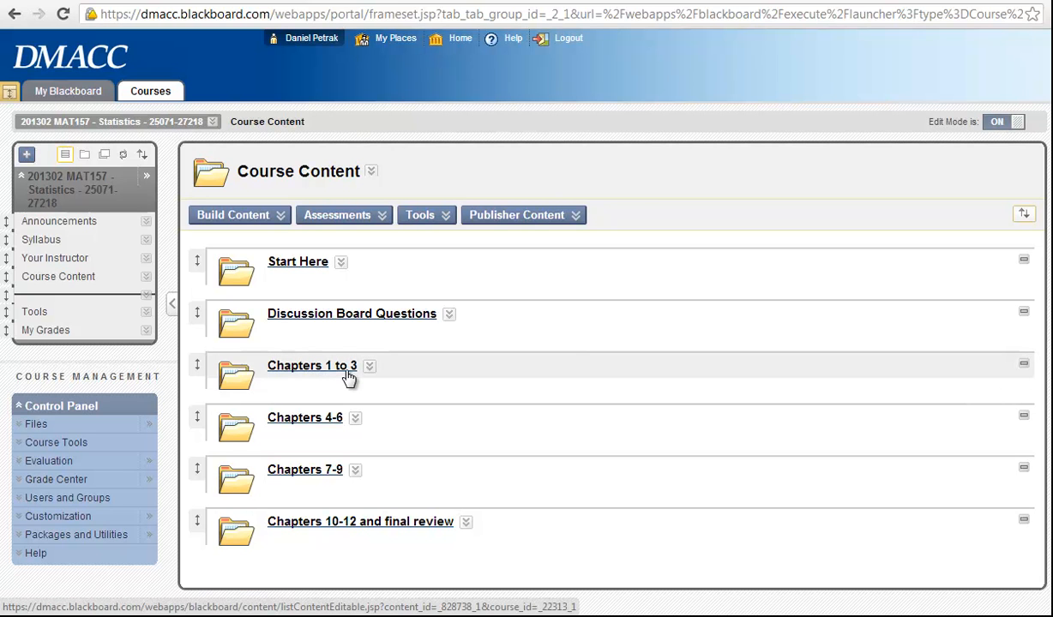
mouse_move(336, 388)
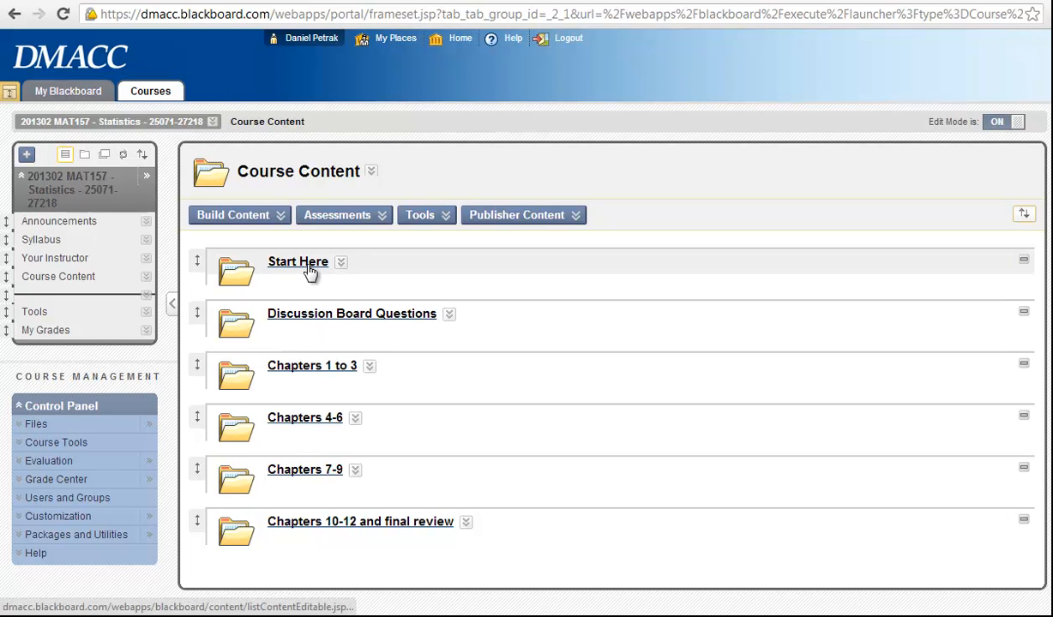
mouse_move(305, 273)
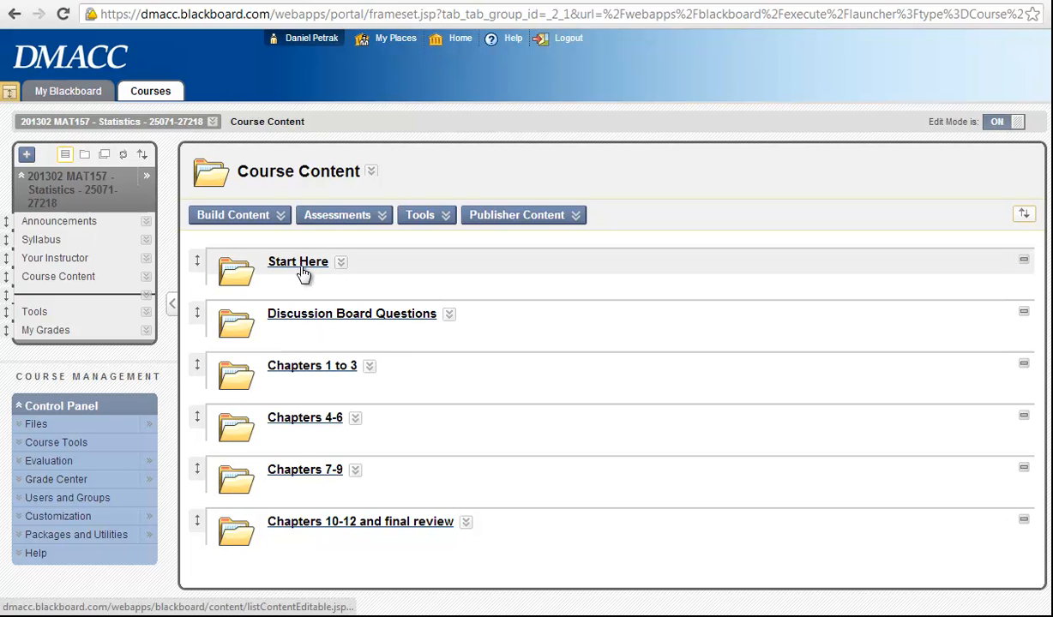
mouse_move(420, 336)
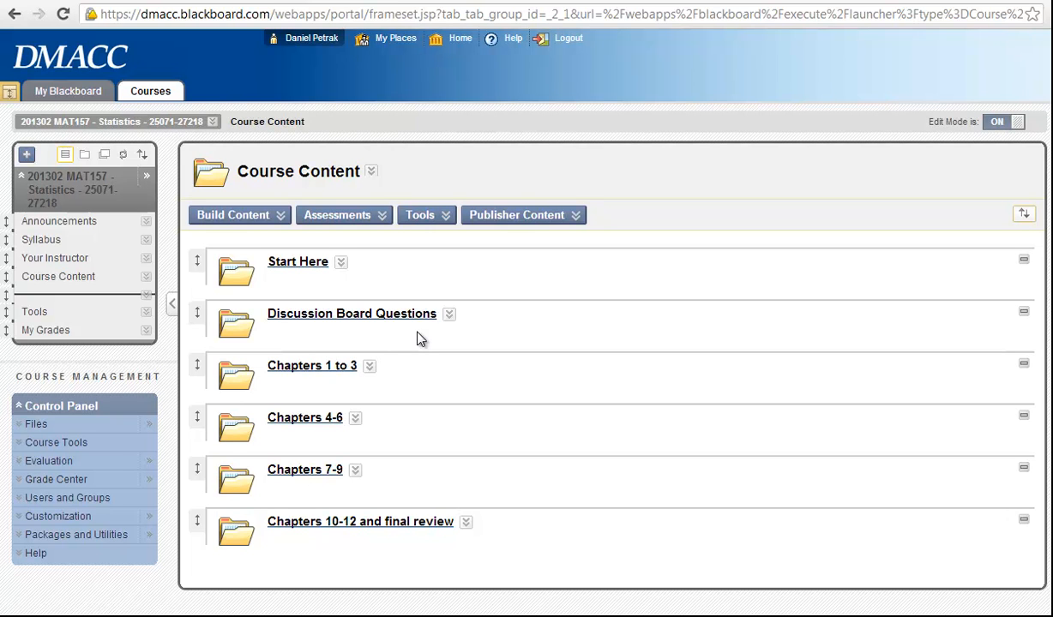
mouse_move(501, 332)
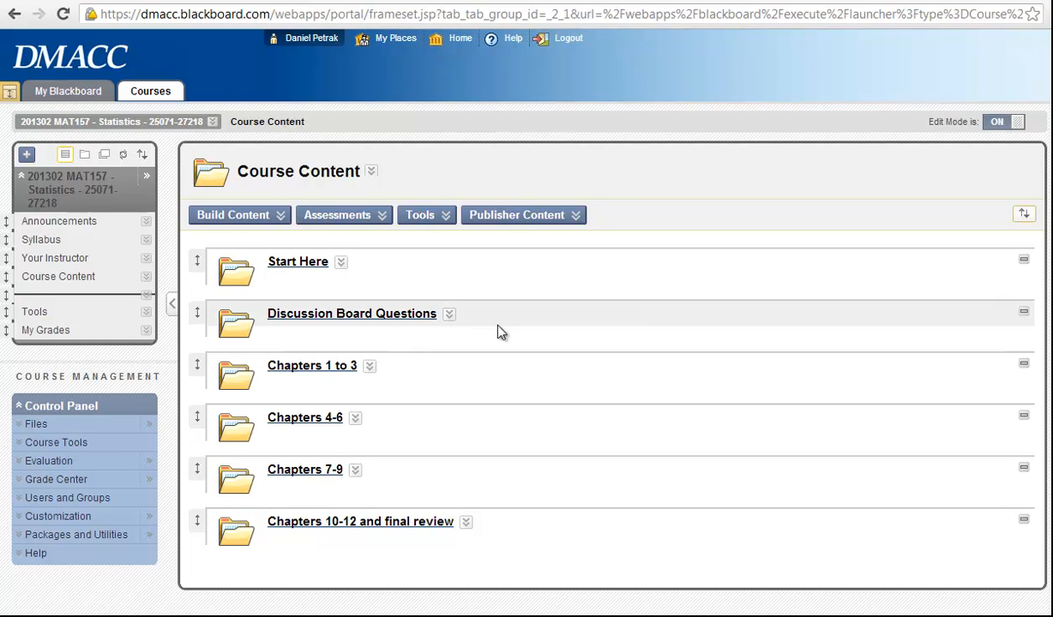